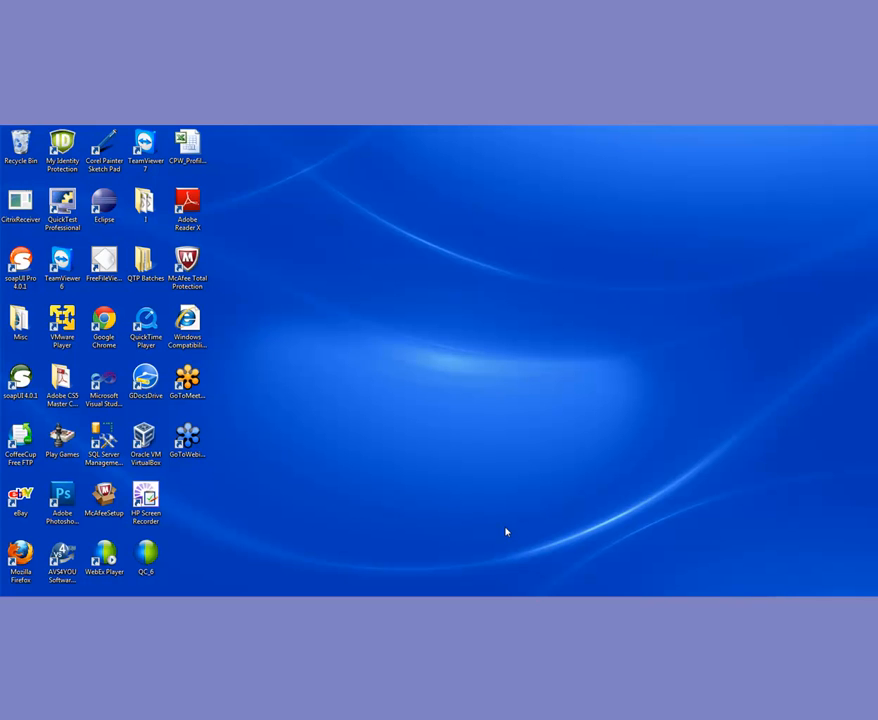
pyautogui.moveTo(448, 535)
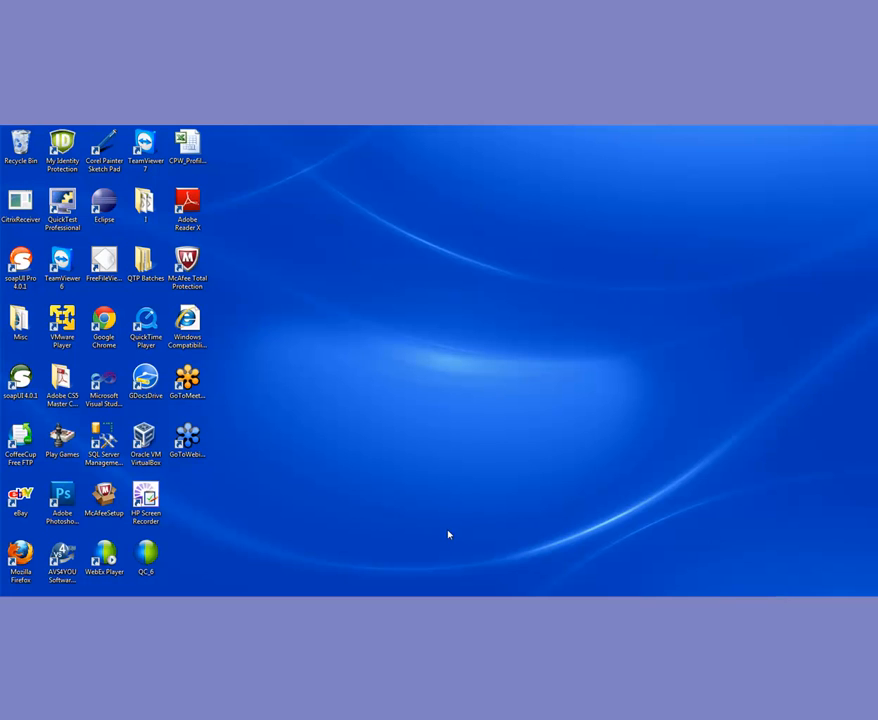
pyautogui.moveTo(179, 577)
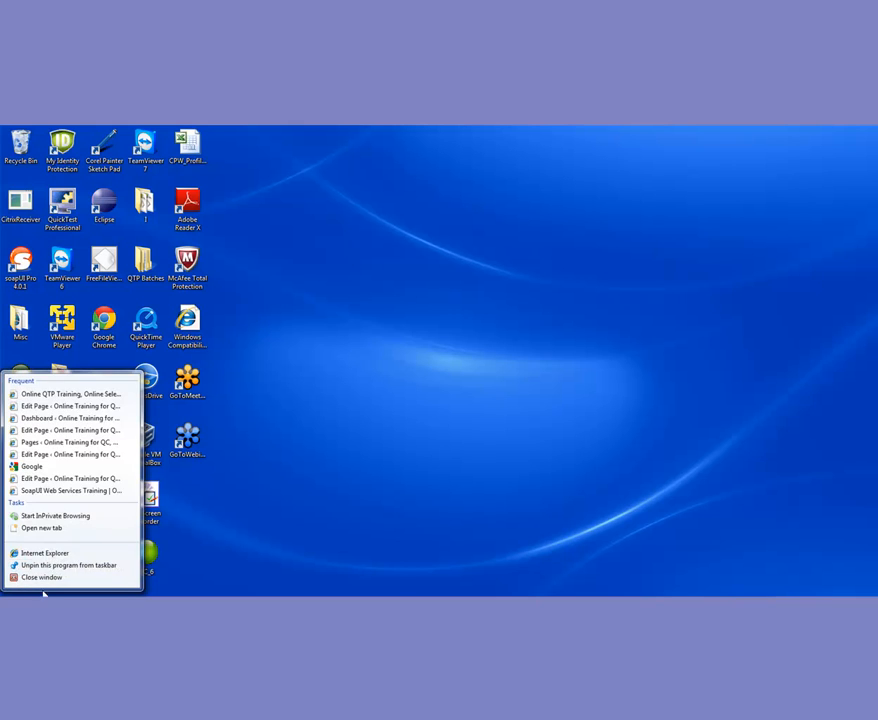
# Launch Internet Explorer and enter TrainingRite.net as the Yahoo search query
pyautogui.click(45, 552)
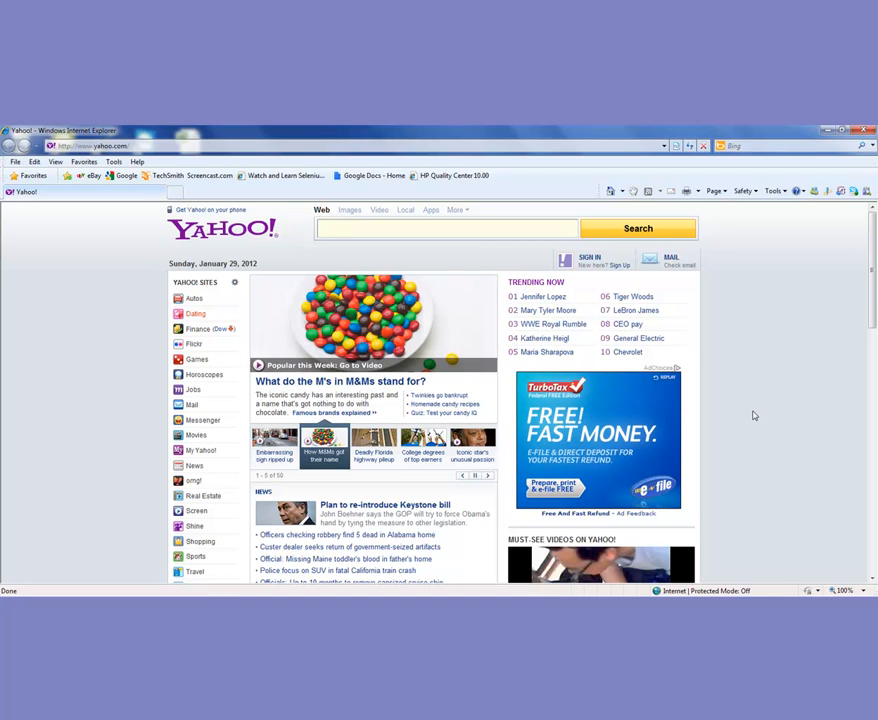
pyautogui.moveTo(704, 258)
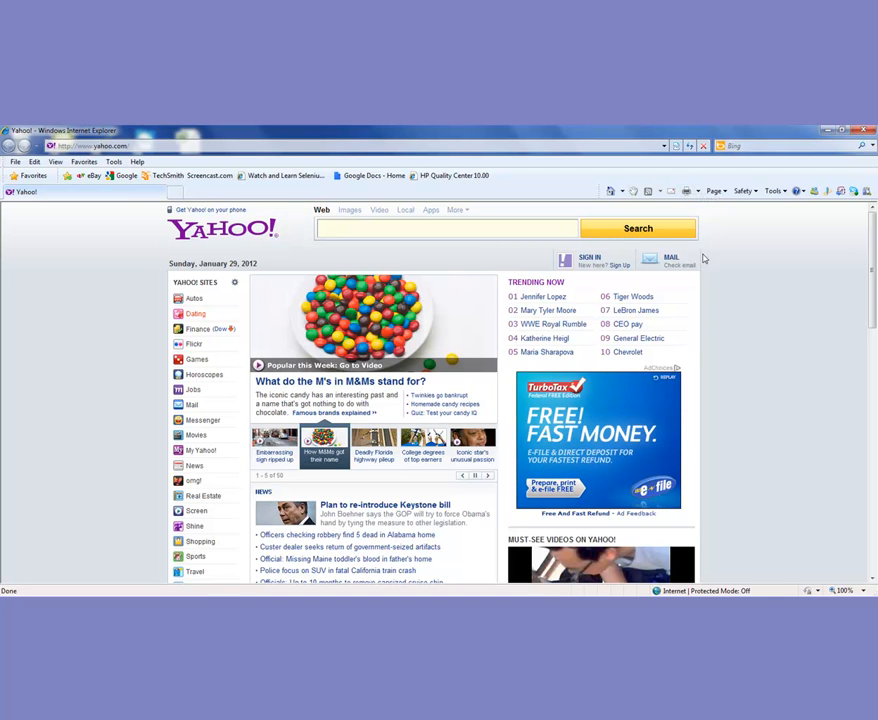
pyautogui.moveTo(798, 336)
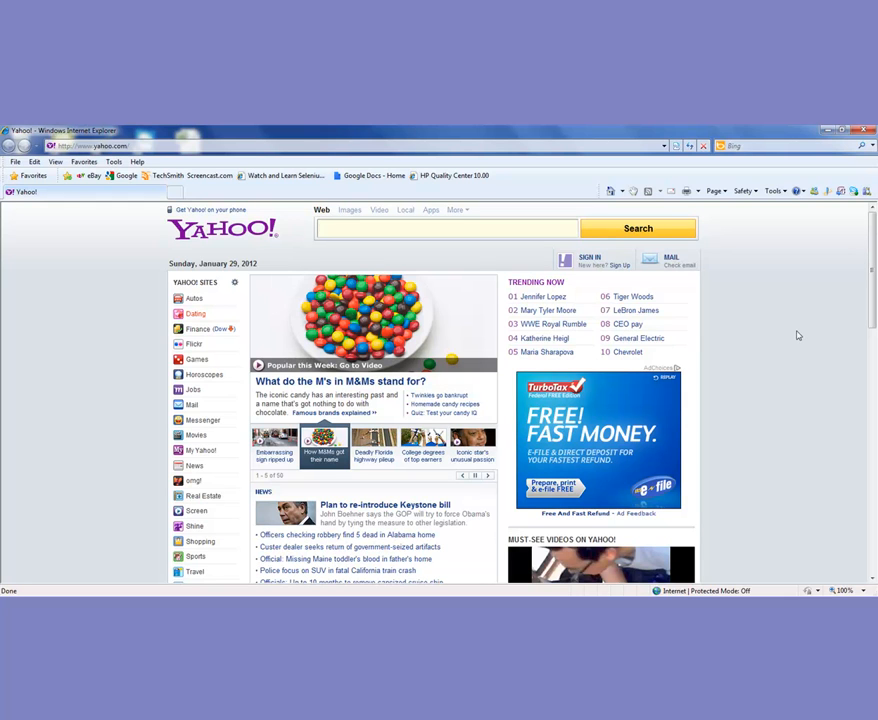
pyautogui.write('http://')
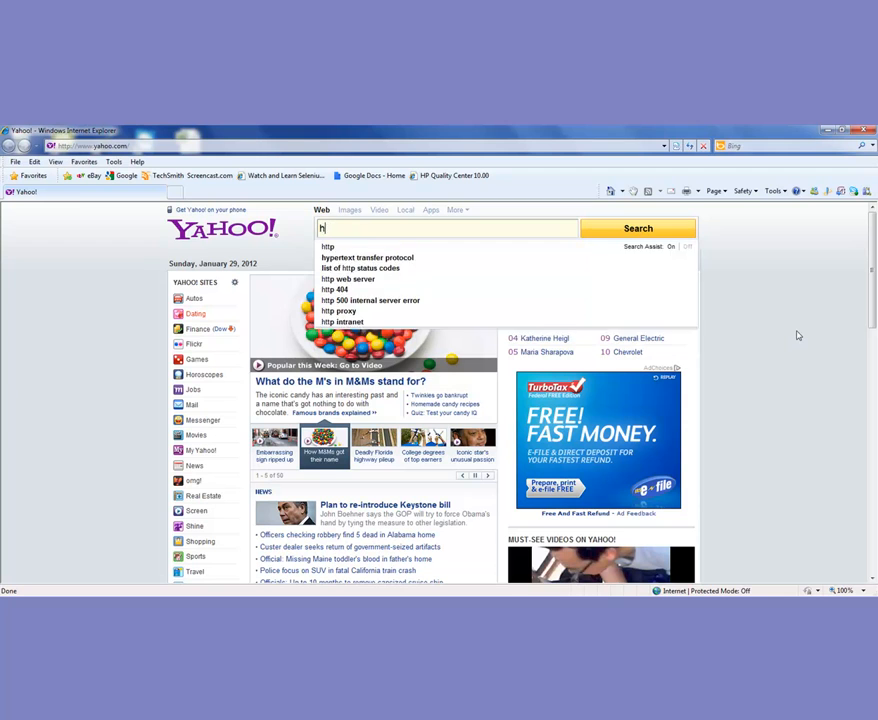
pyautogui.write('TrainingRite.net')
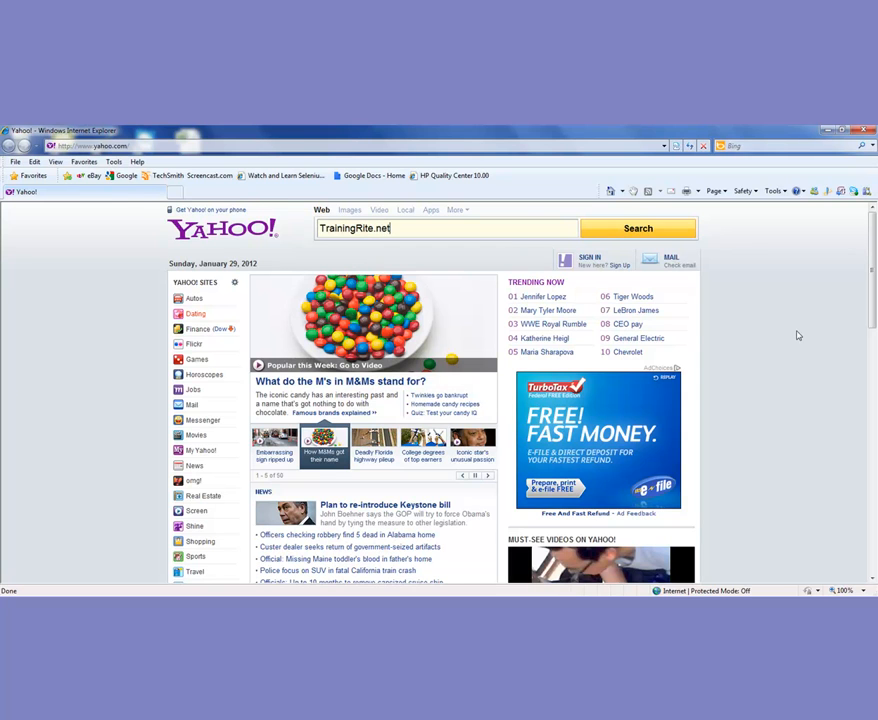
pyautogui.click(637, 228)
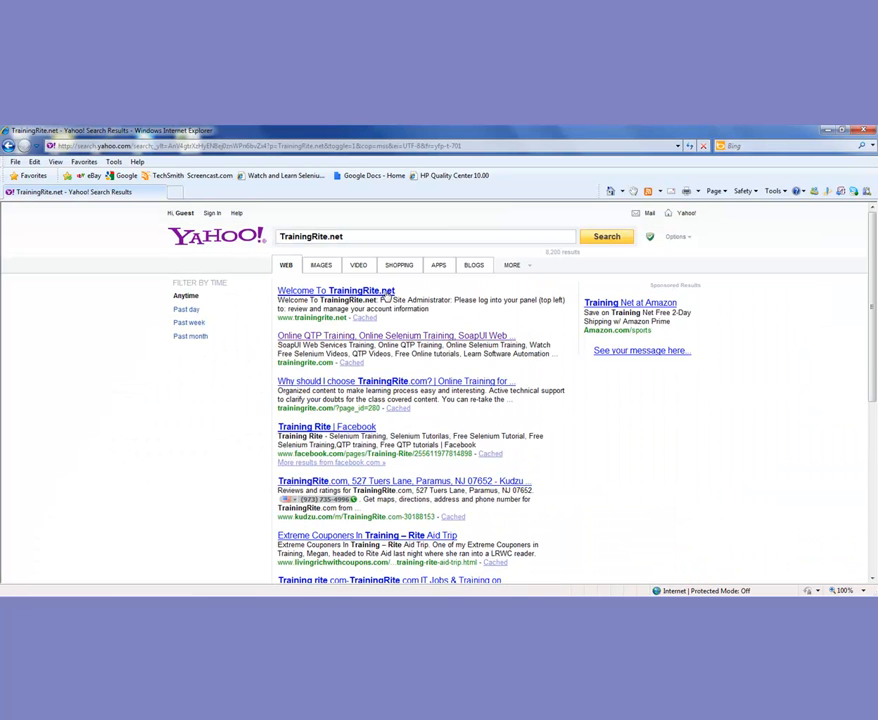
pyautogui.click(335, 290)
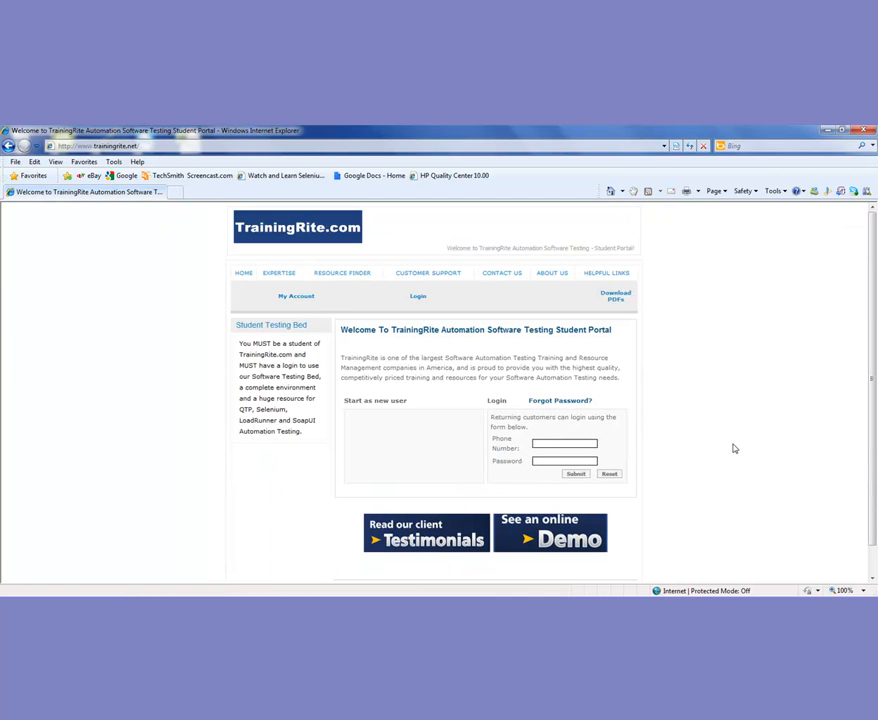
pyautogui.moveTo(798, 461)
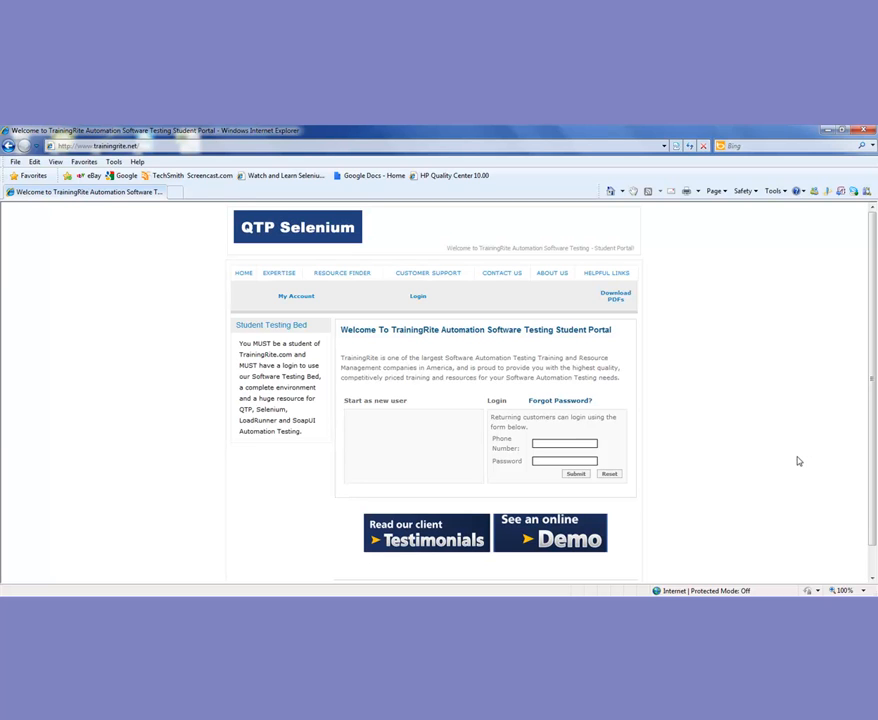
pyautogui.moveTo(775, 466)
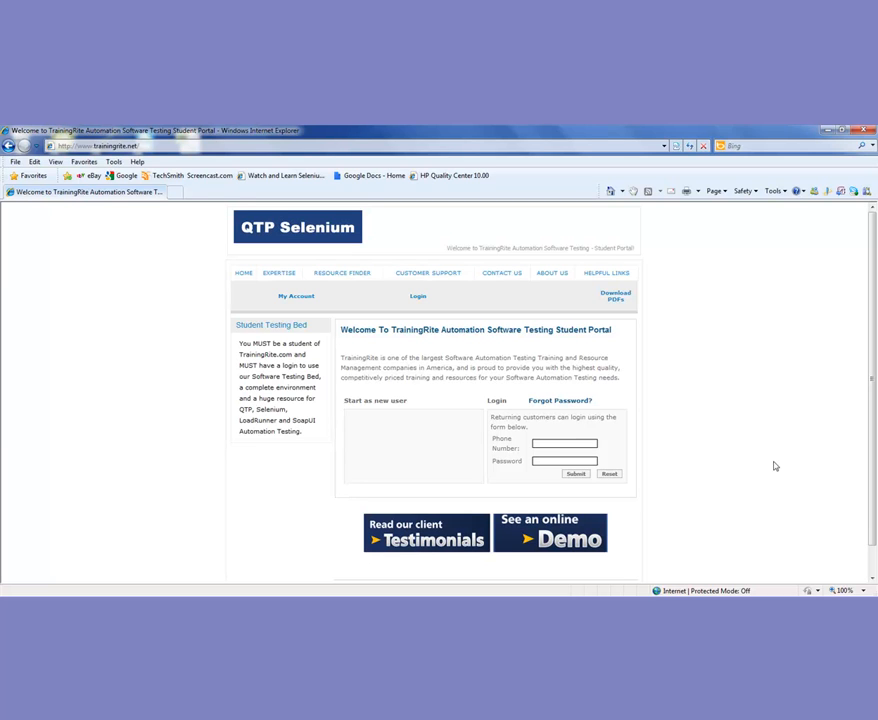
pyautogui.click(563, 443)
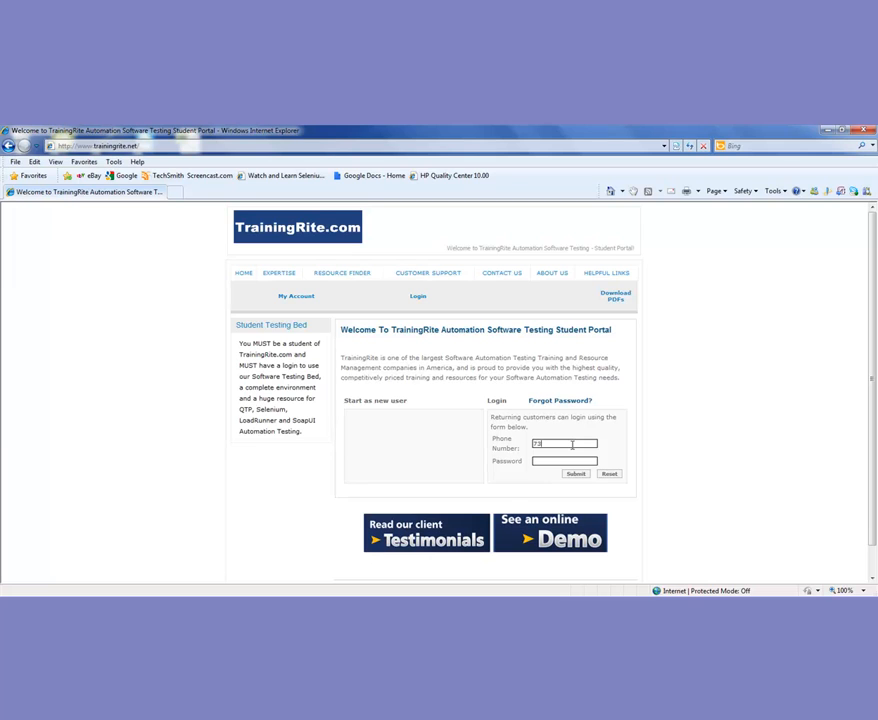
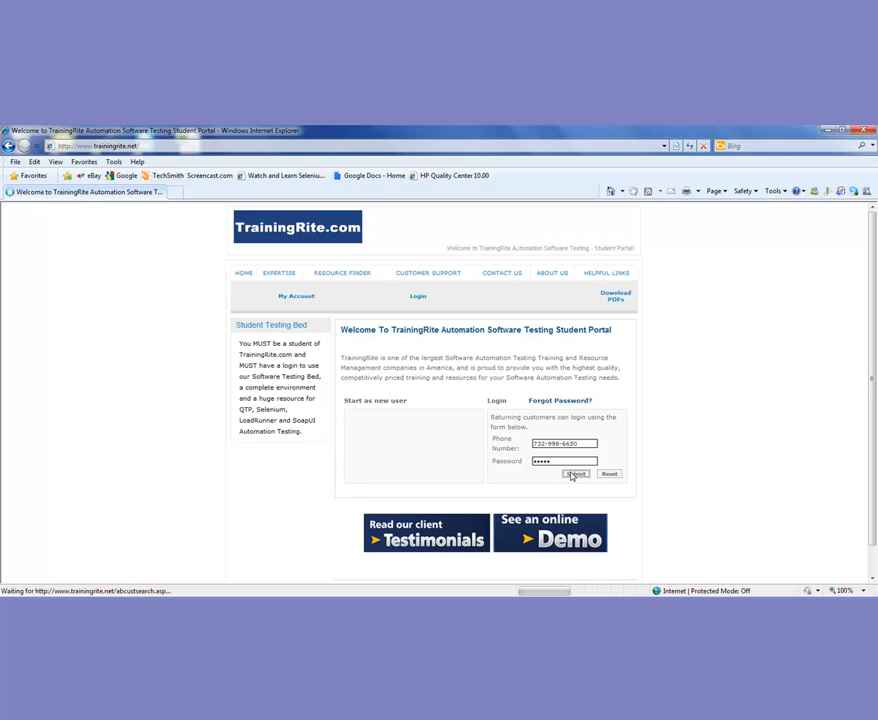
# Submit the login and view the Nasdaq Test Web Service operations
pyautogui.click(576, 474)
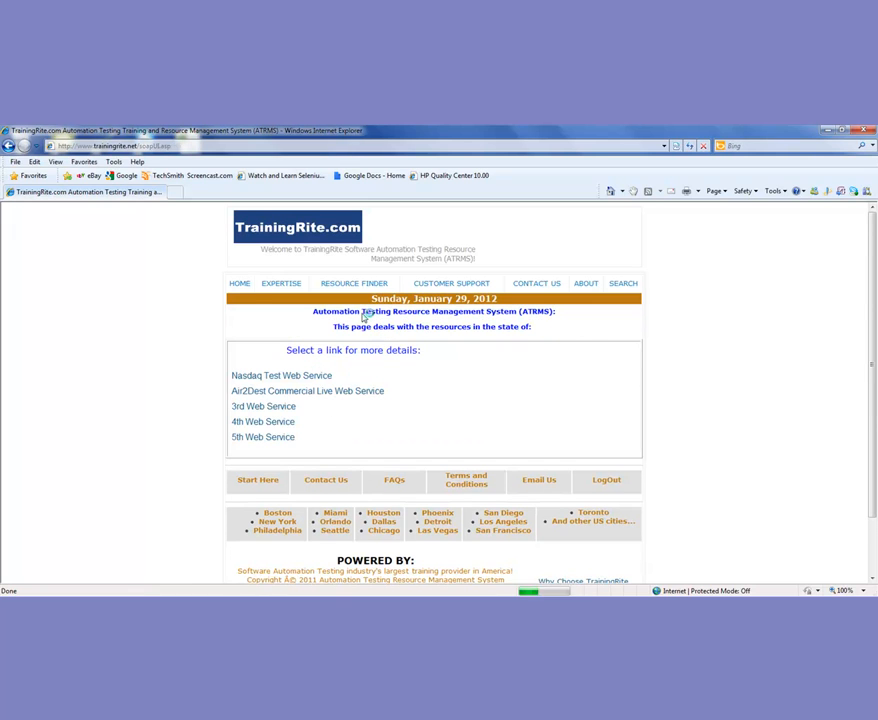
pyautogui.moveTo(513, 373)
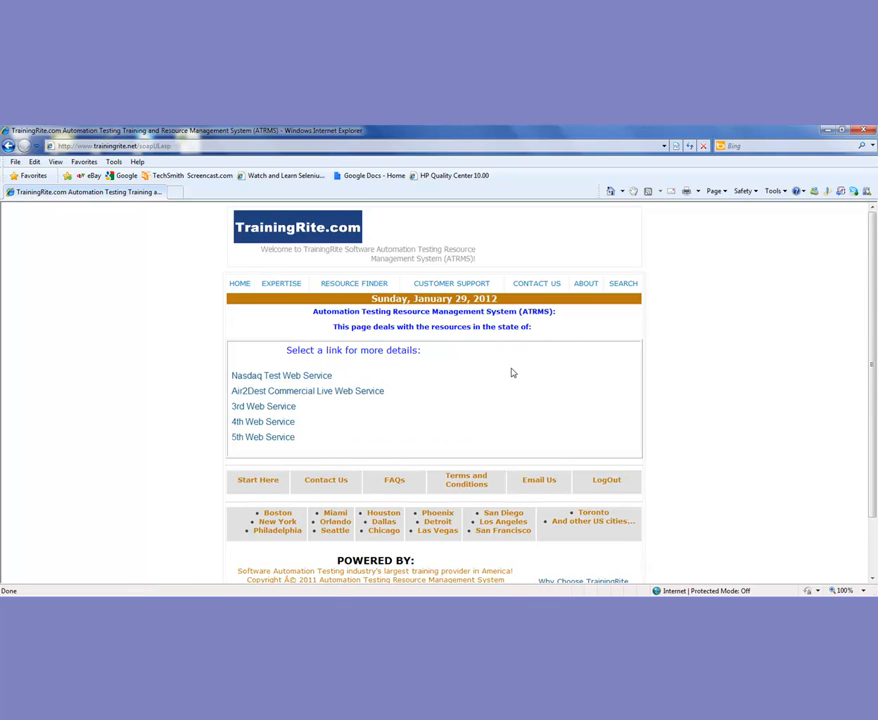
pyautogui.moveTo(308, 405)
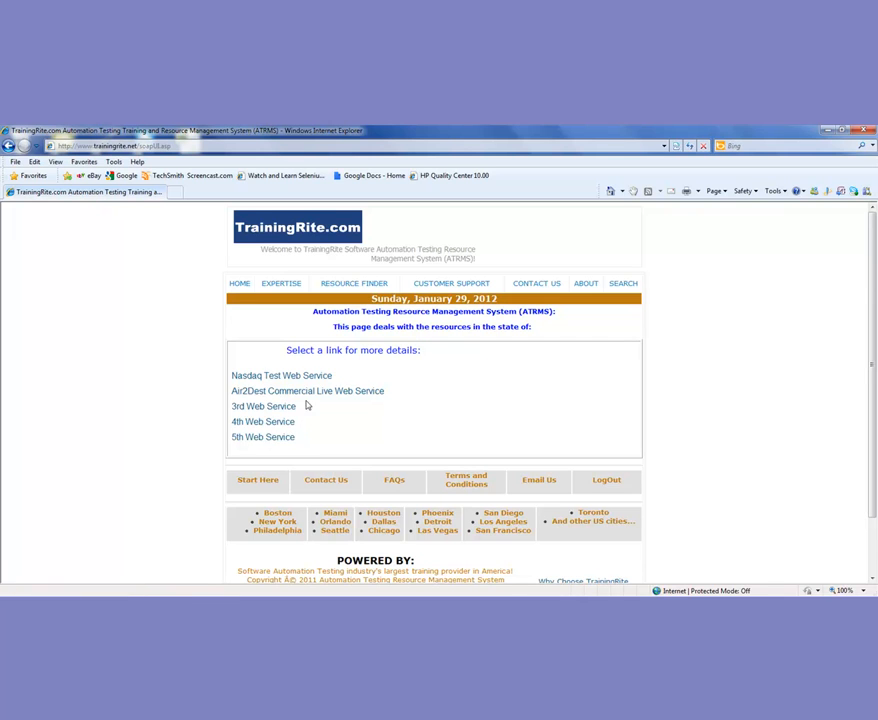
pyautogui.moveTo(281, 375)
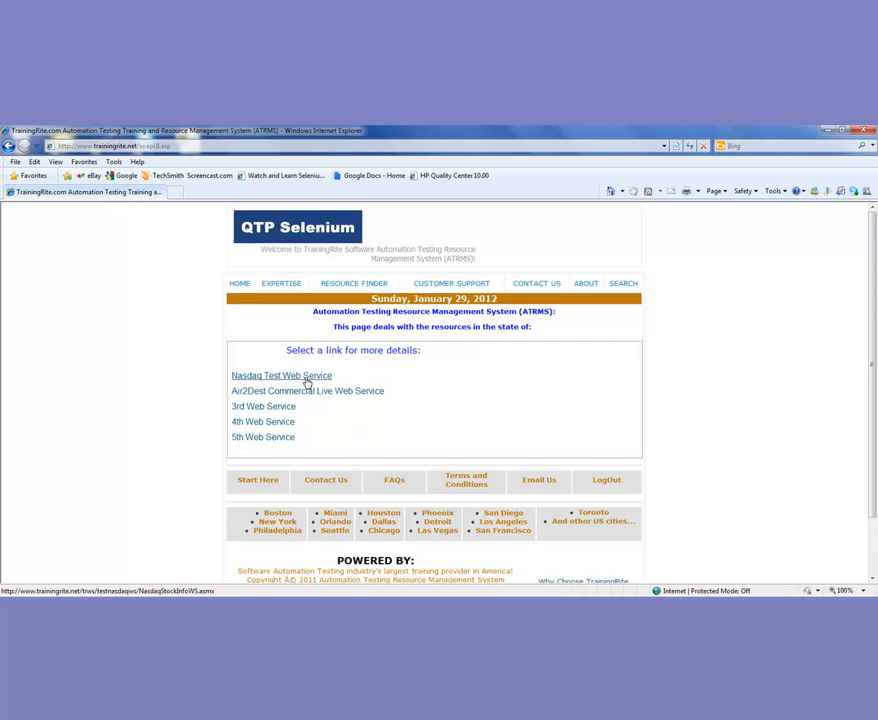
pyautogui.click(281, 375)
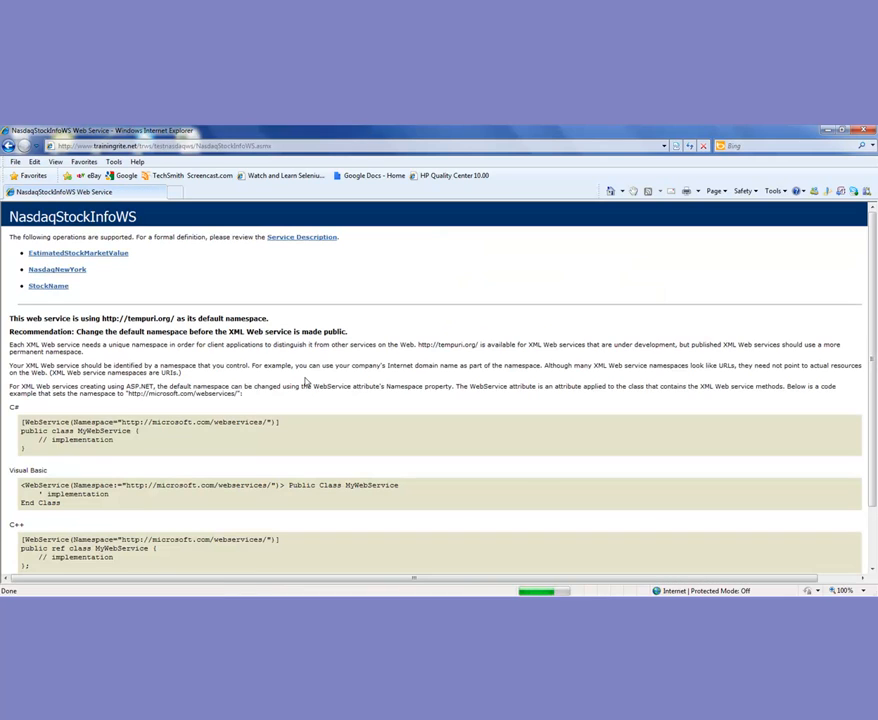
pyautogui.moveTo(77, 253)
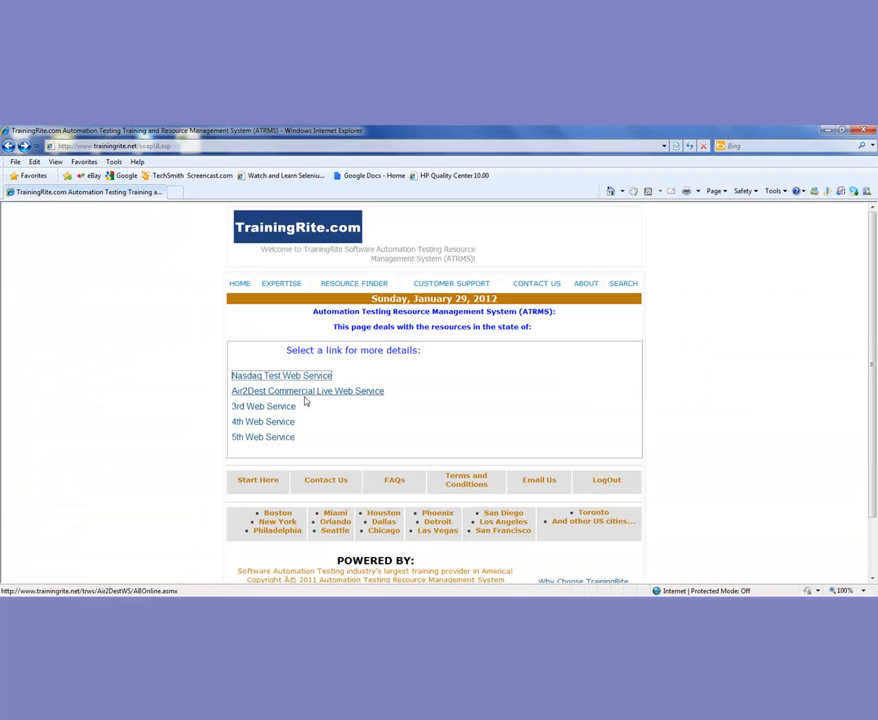
pyautogui.moveTo(300, 400)
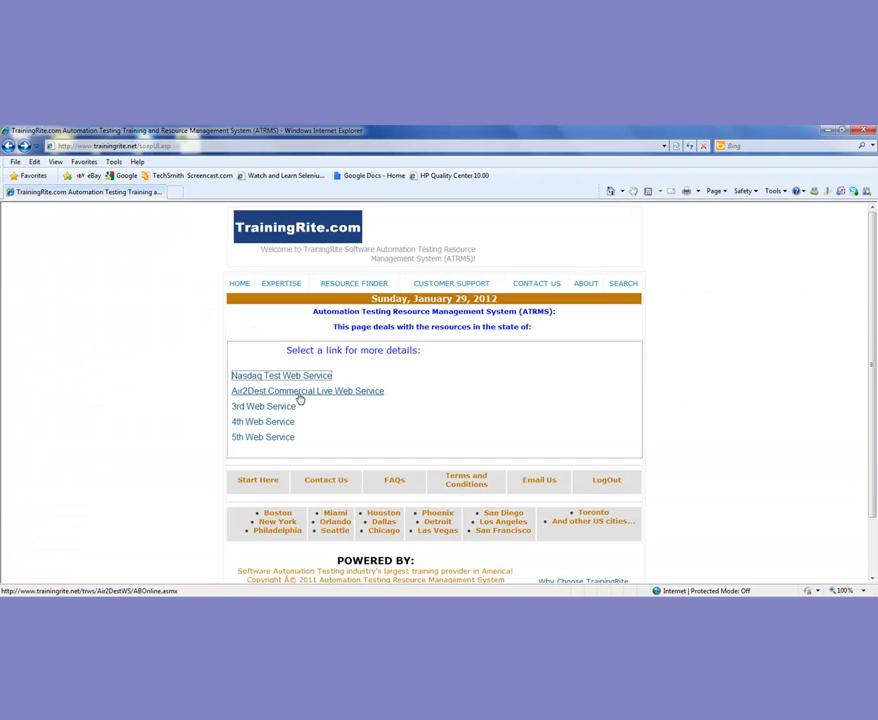
# Open the Air2Dest Commercial Live Web Service and scroll through its operations
pyautogui.click(307, 391)
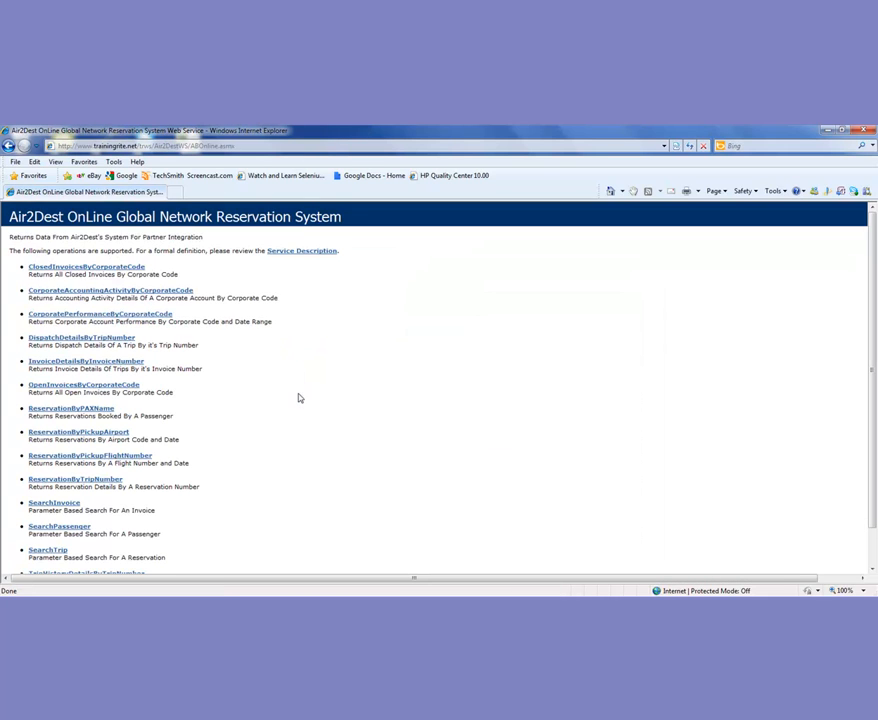
pyautogui.moveTo(872, 298)
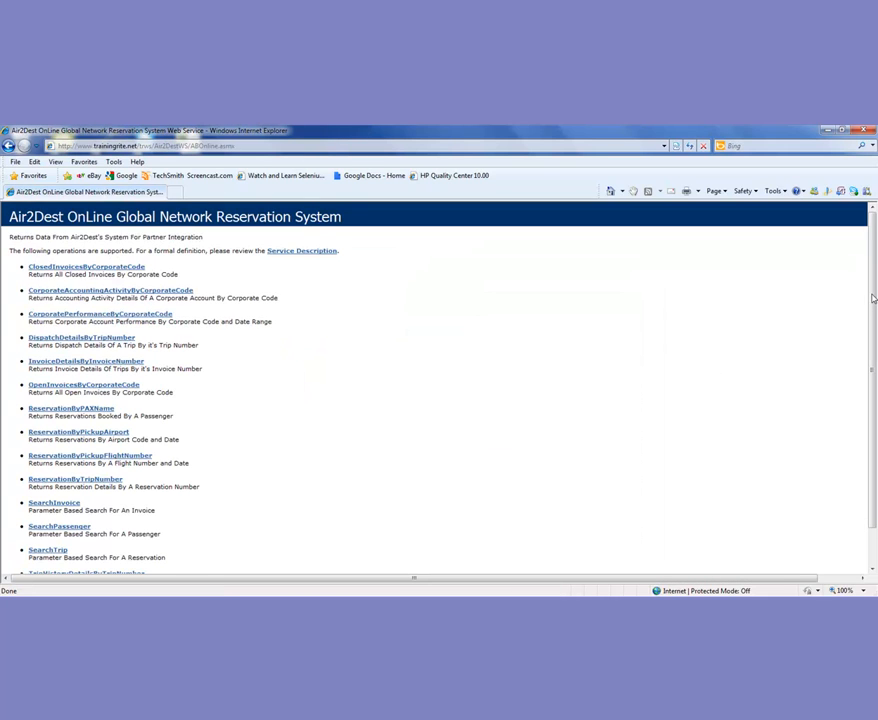
pyautogui.scroll(-3)
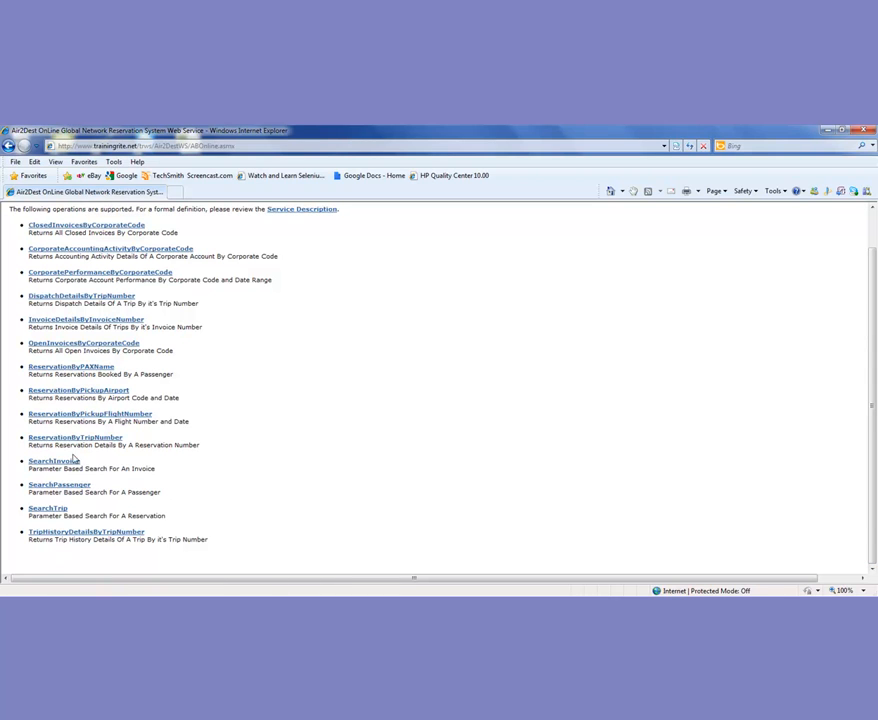
pyautogui.moveTo(84, 384)
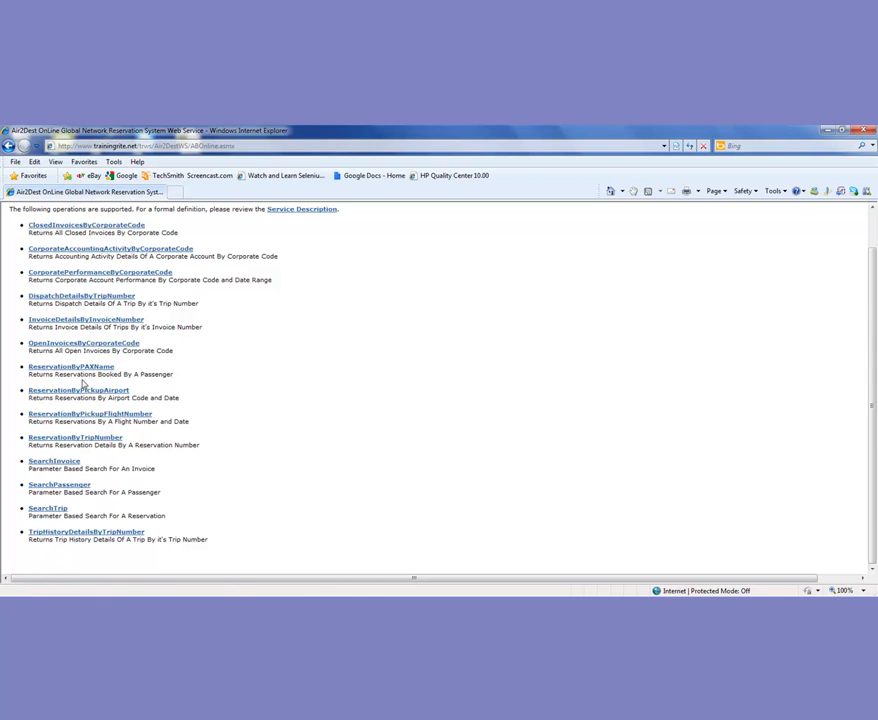
pyautogui.moveTo(285, 284)
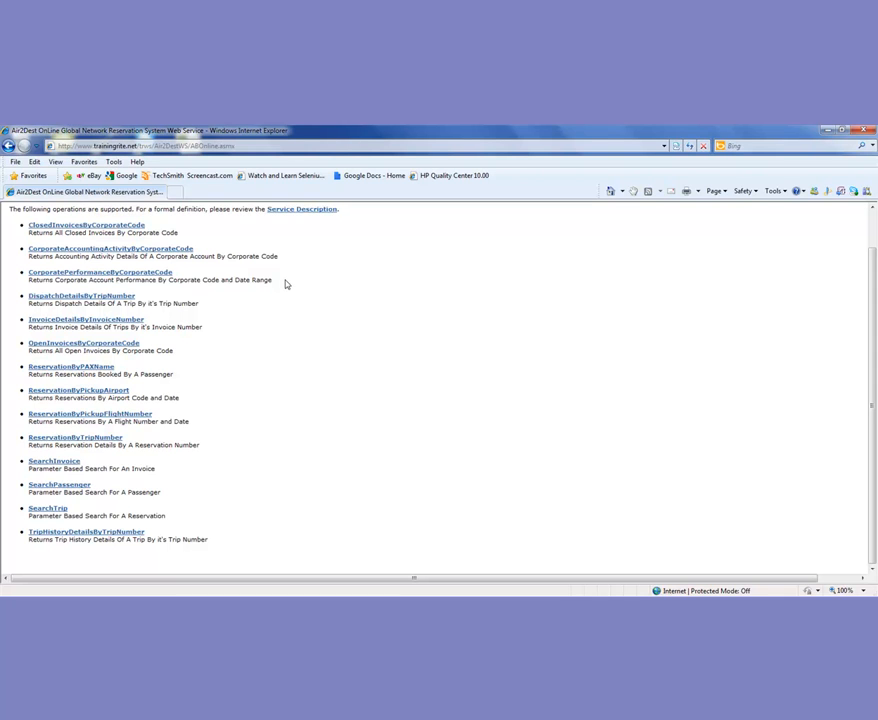
pyautogui.click(126, 175)
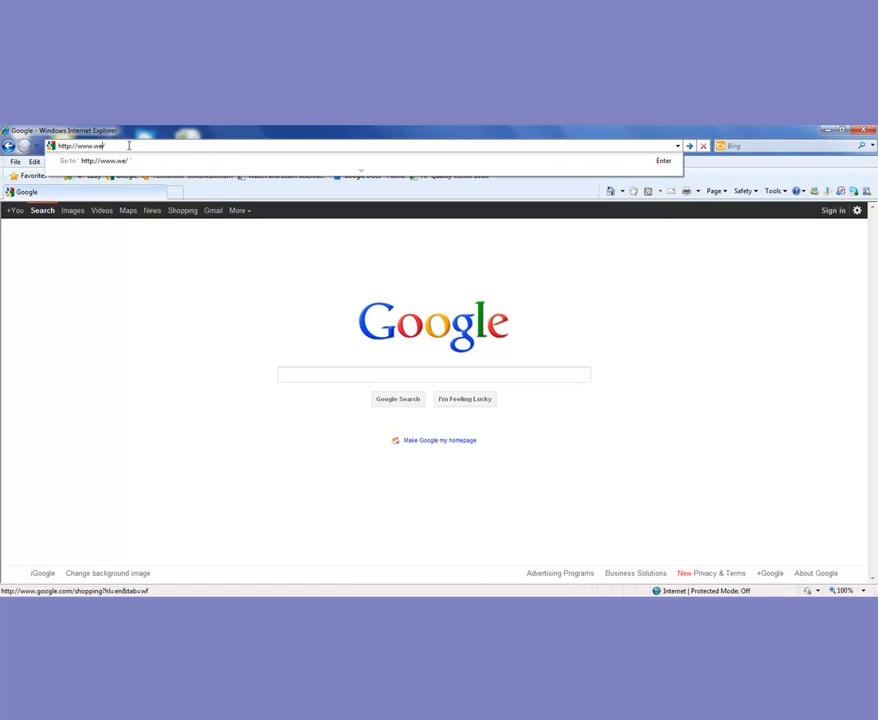
pyautogui.write('bservice')
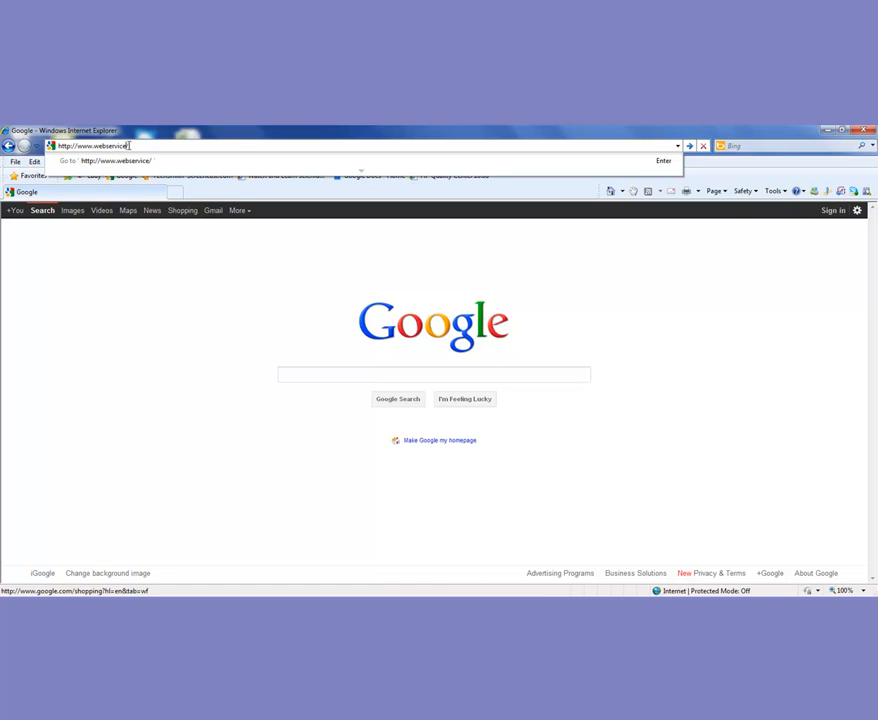
pyautogui.write('X')
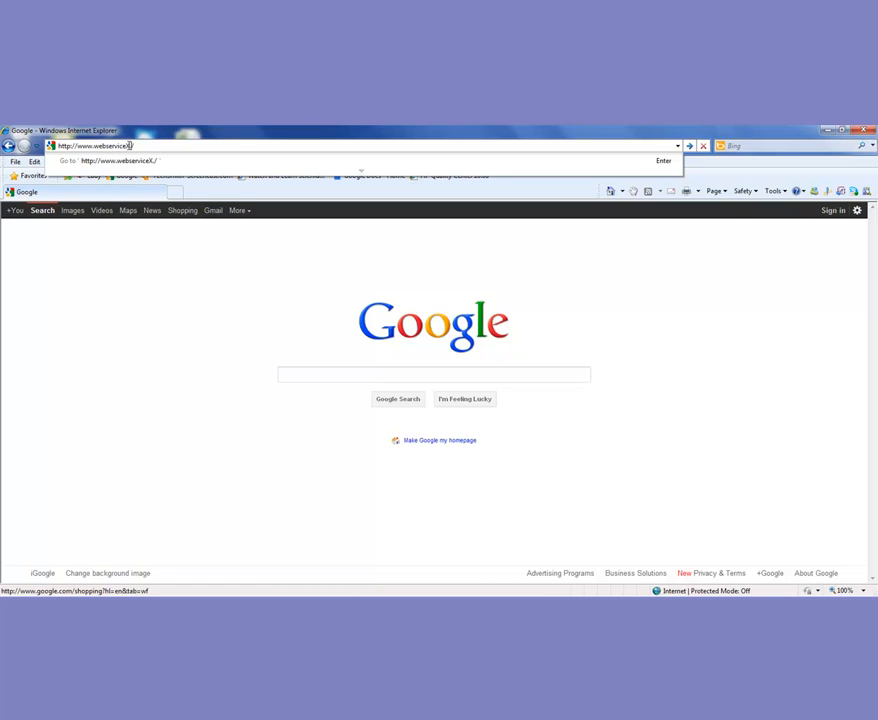
pyautogui.press('Return')
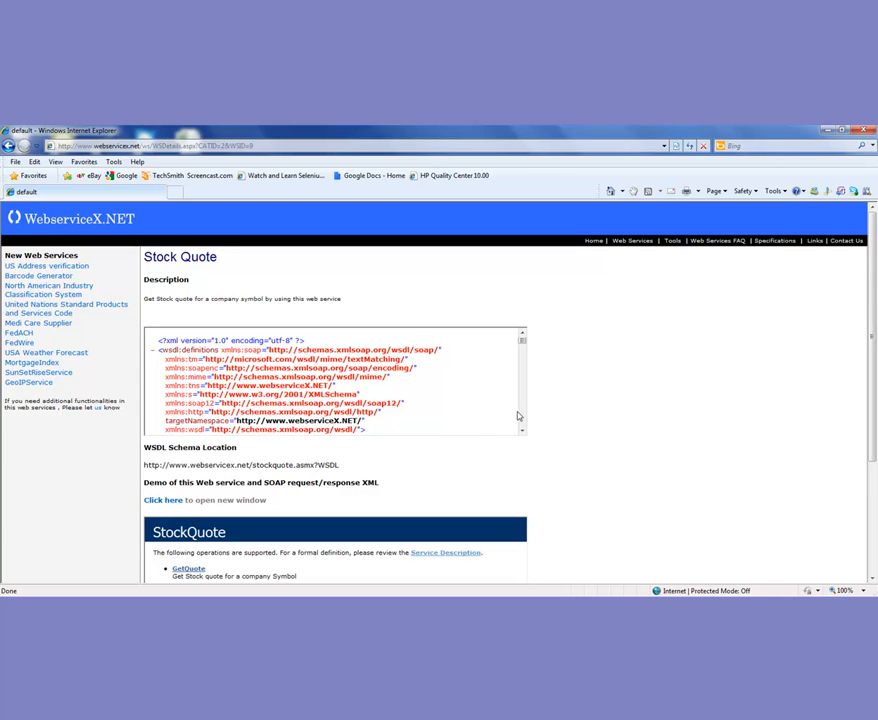
pyautogui.moveTo(862, 388)
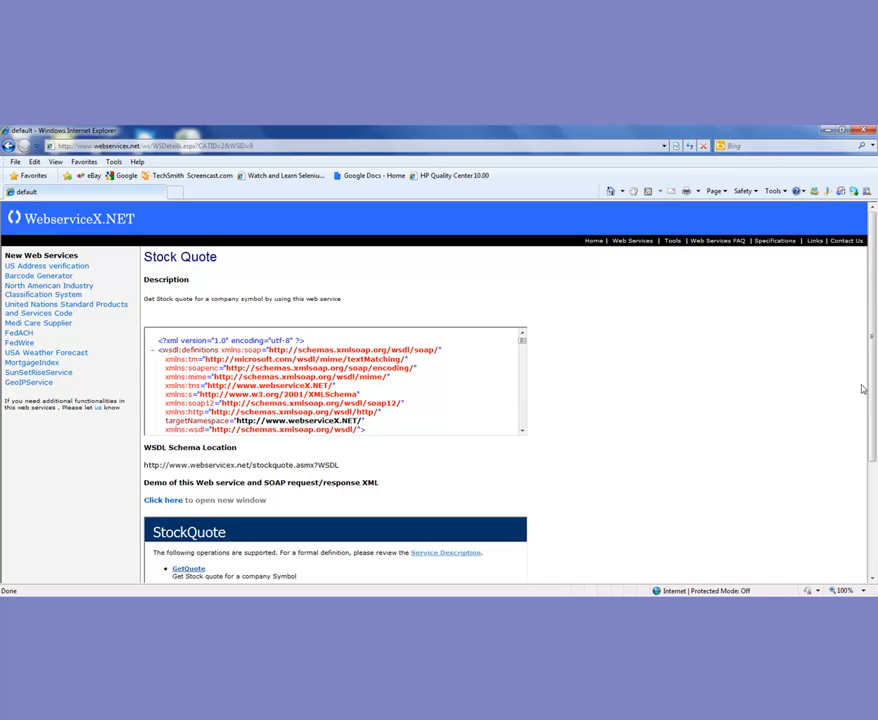
# Open the StockQuote GetQuote test form and focus the symbol value box
pyautogui.scroll(-3)
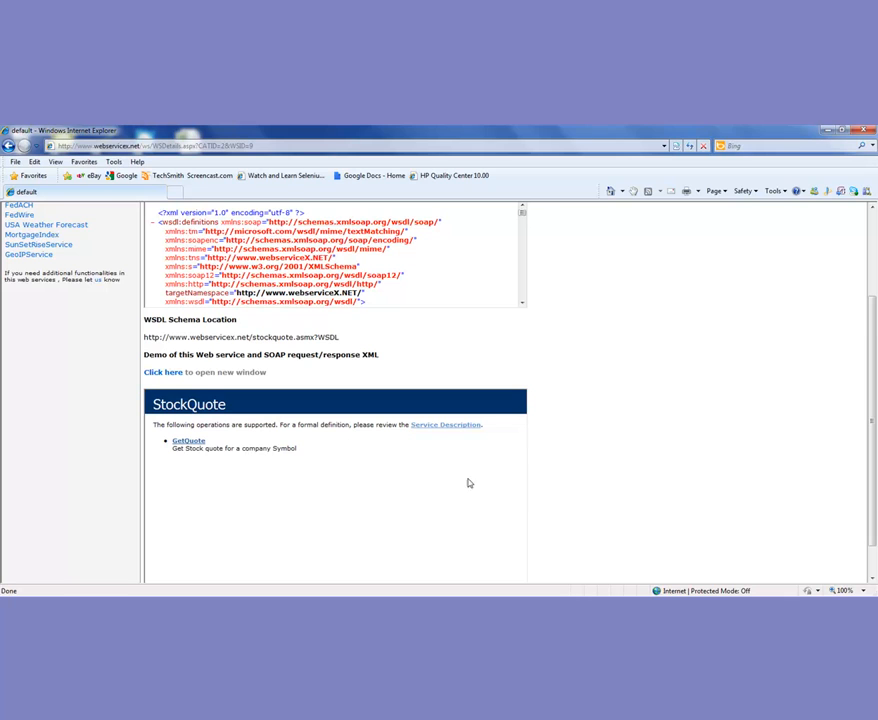
pyautogui.moveTo(188, 441)
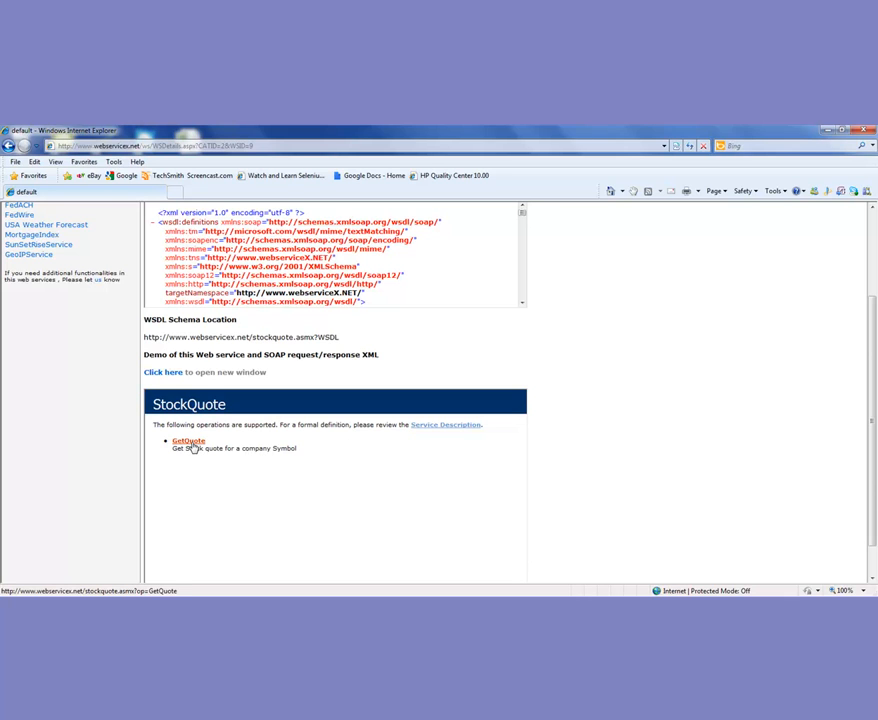
pyautogui.click(188, 441)
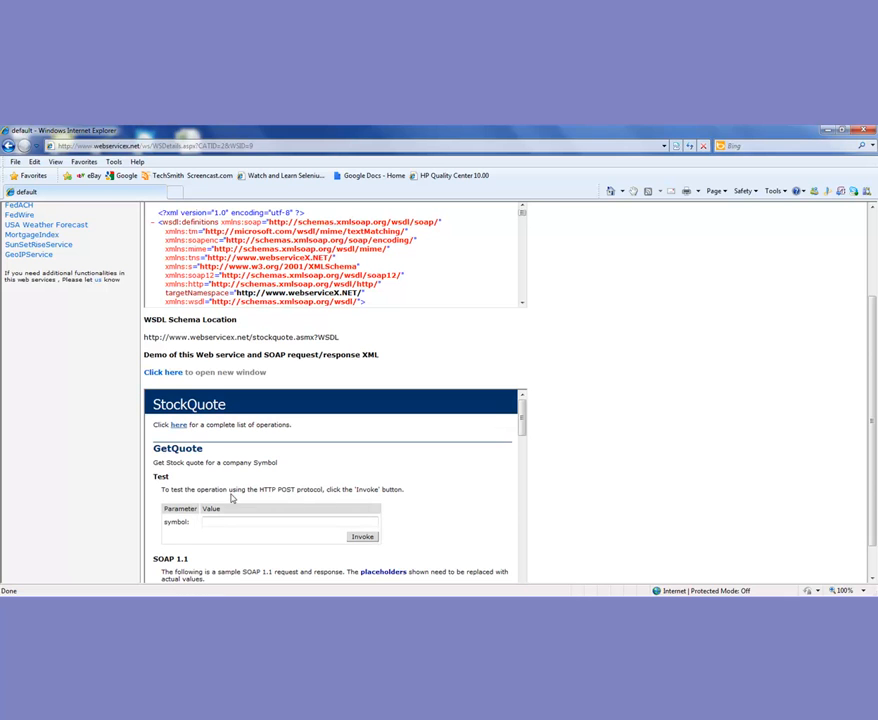
pyautogui.click(285, 521)
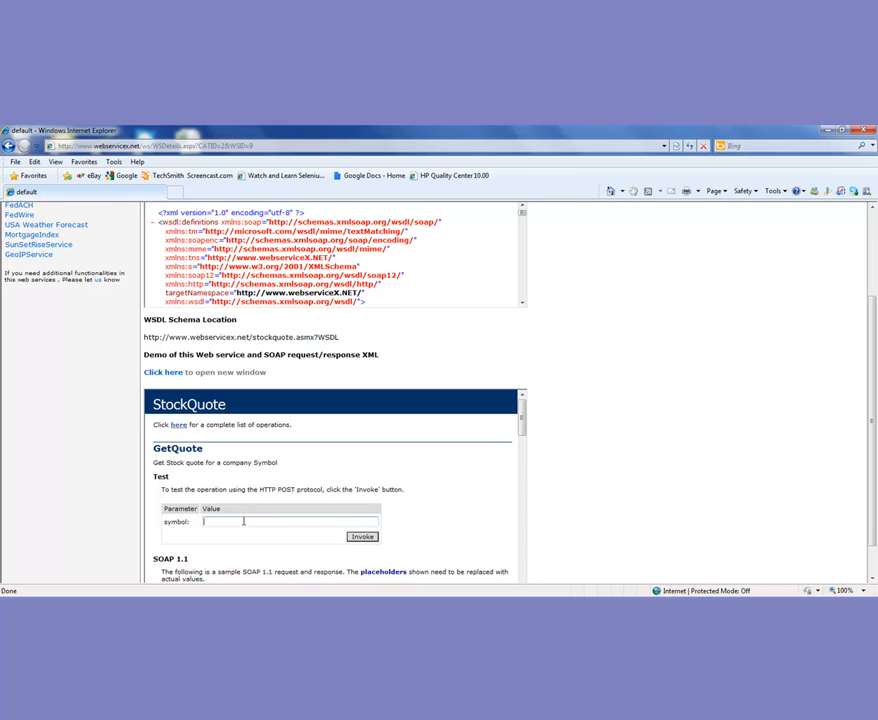
# Invoke GetQuote for symbol MSFT and select the returned last price 29.23
pyautogui.write('MSFT')
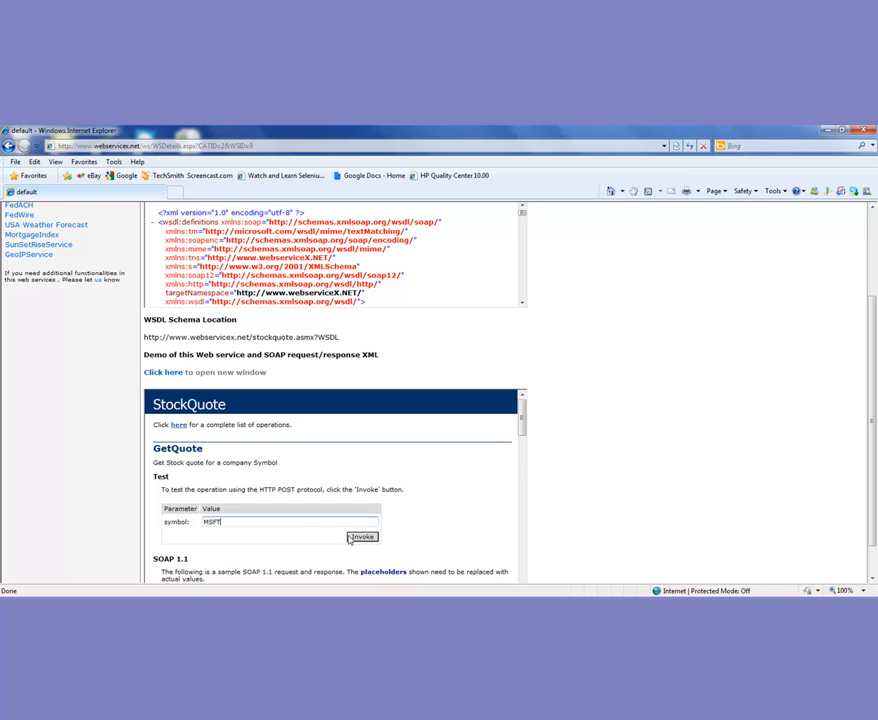
pyautogui.click(362, 536)
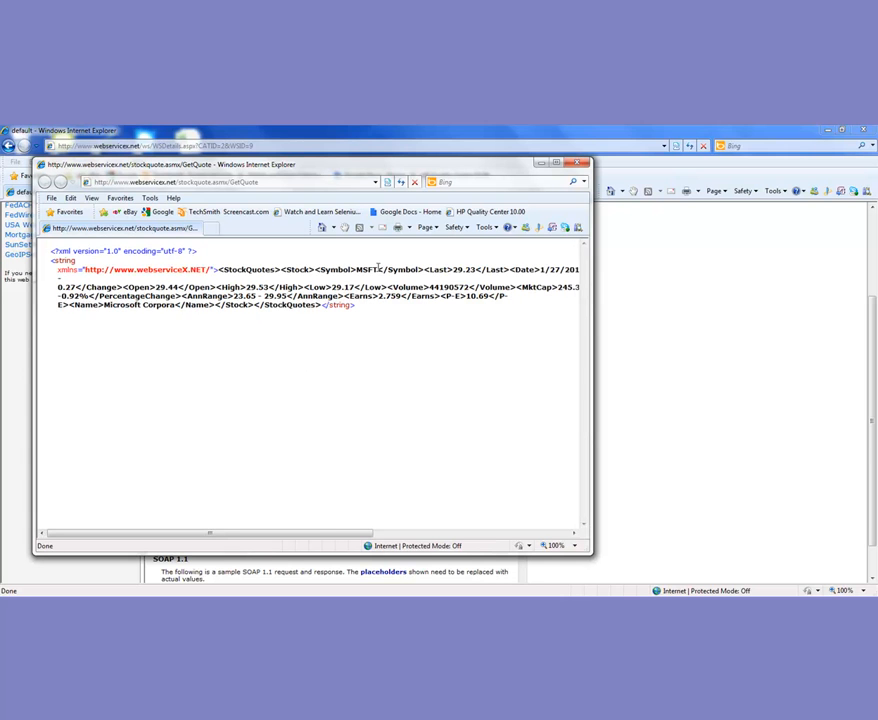
pyautogui.doubleClick(368, 269)
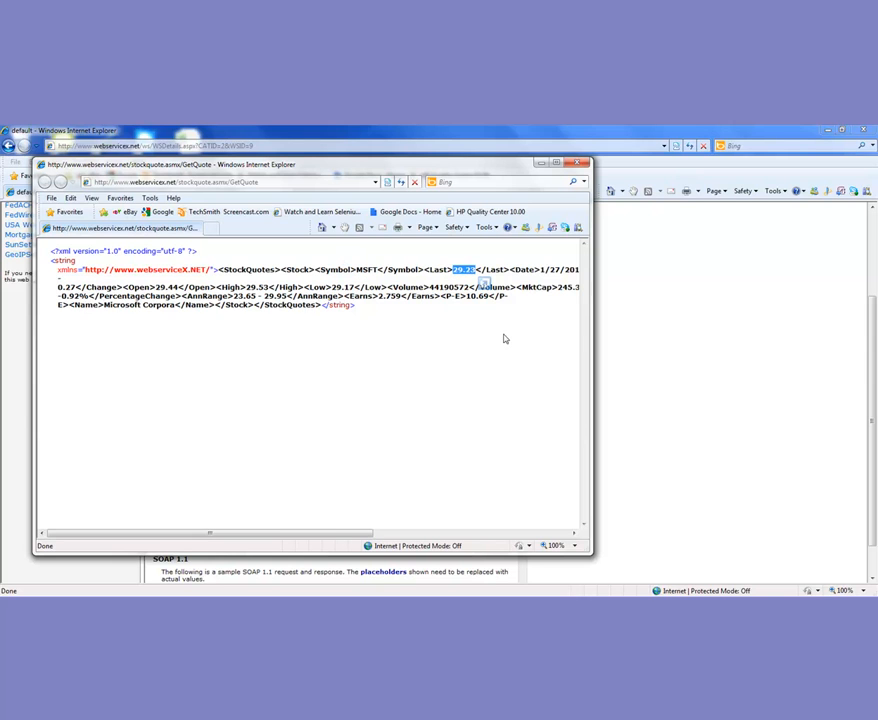
pyautogui.moveTo(583, 343)
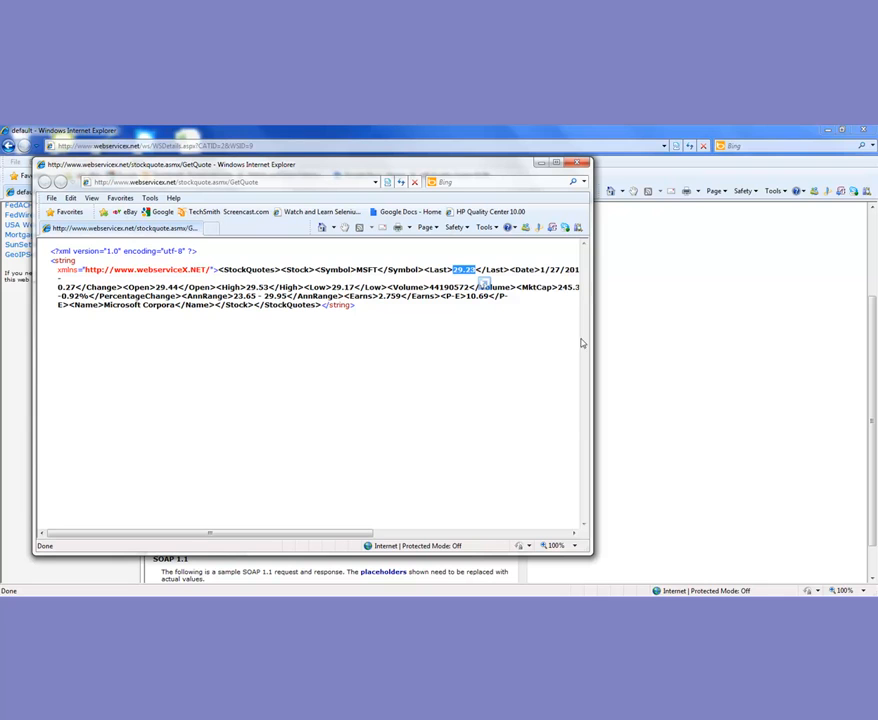
pyautogui.moveTo(590, 324)
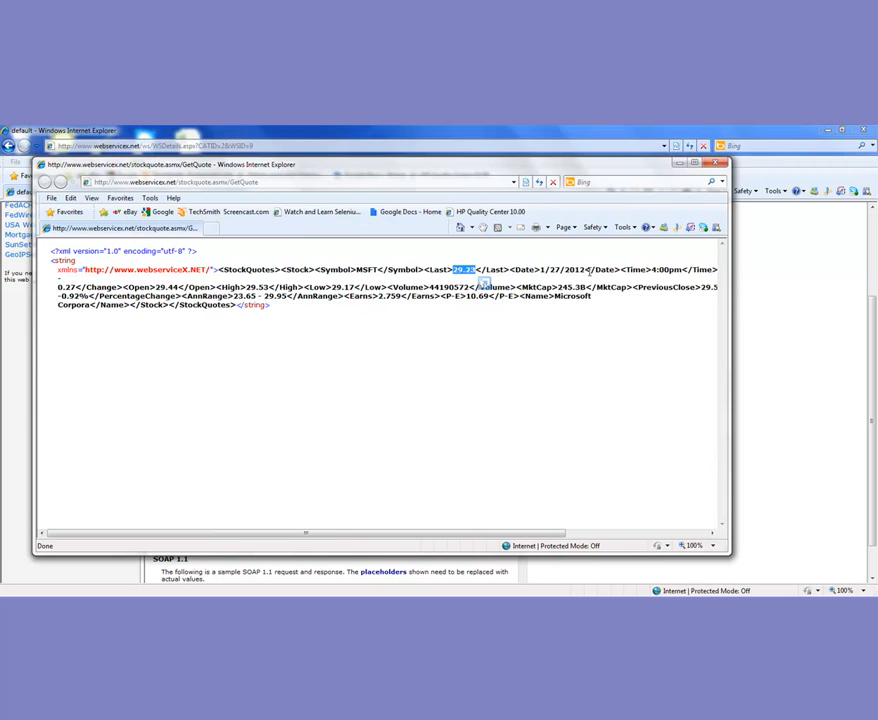
pyautogui.moveTo(645, 311)
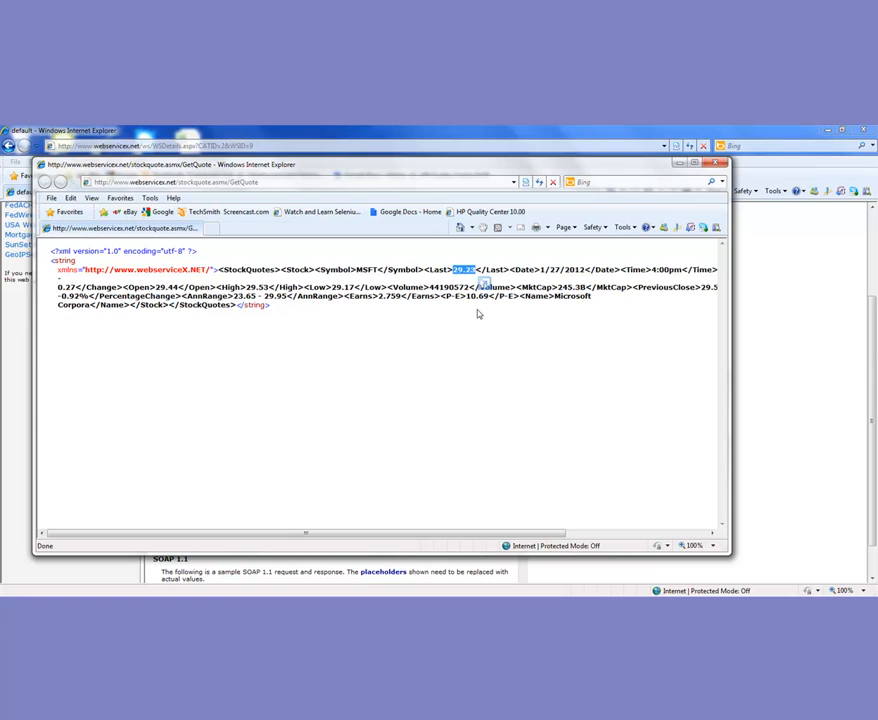
pyautogui.moveTo(563, 317)
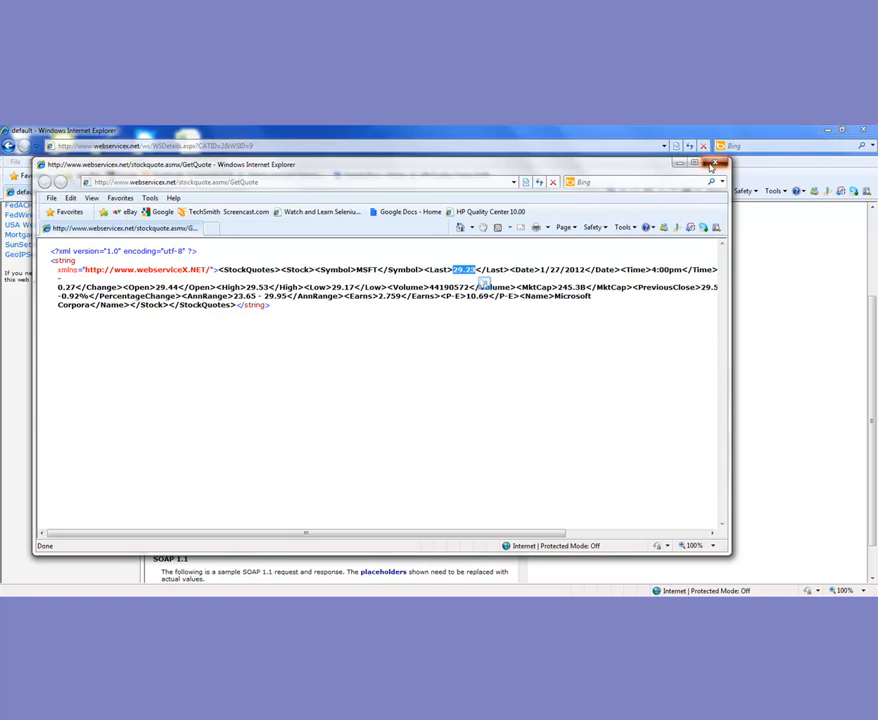
# Close the quote result window and the empty demo popup, then scroll the Stock Quote page
pyautogui.click(716, 164)
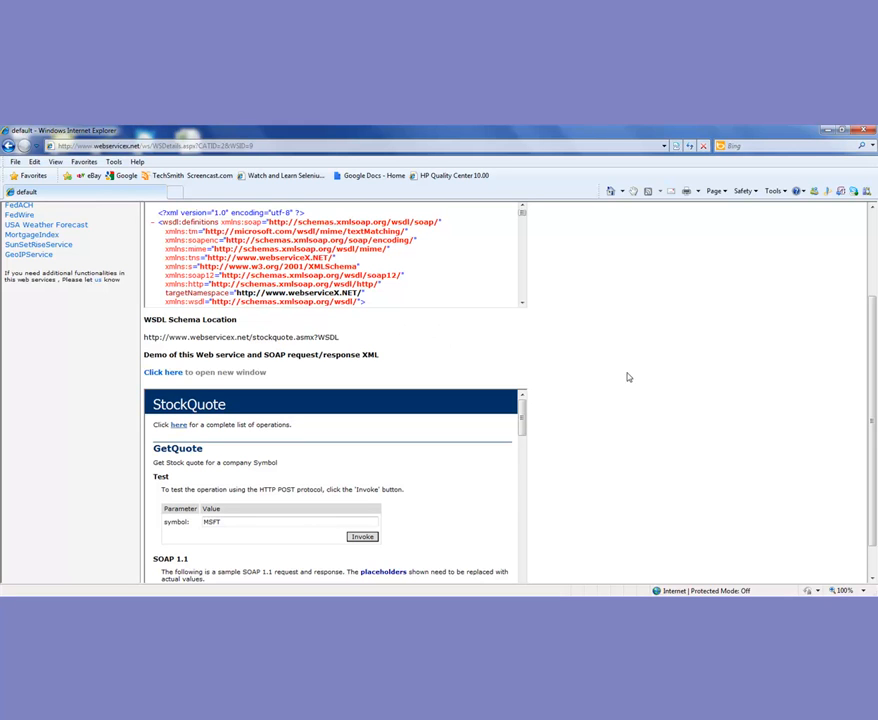
pyautogui.moveTo(233, 382)
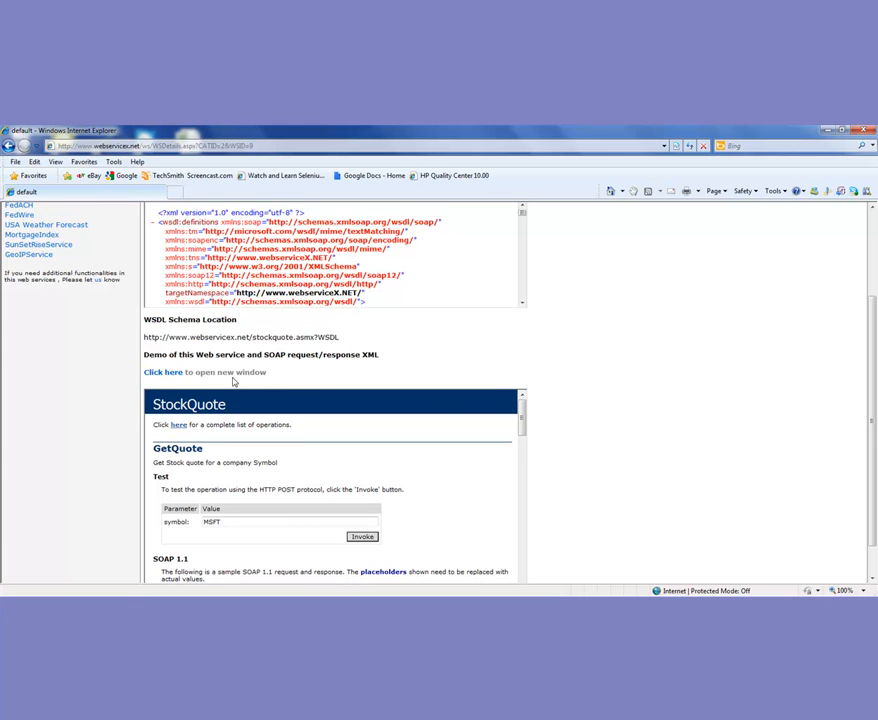
pyautogui.click(163, 372)
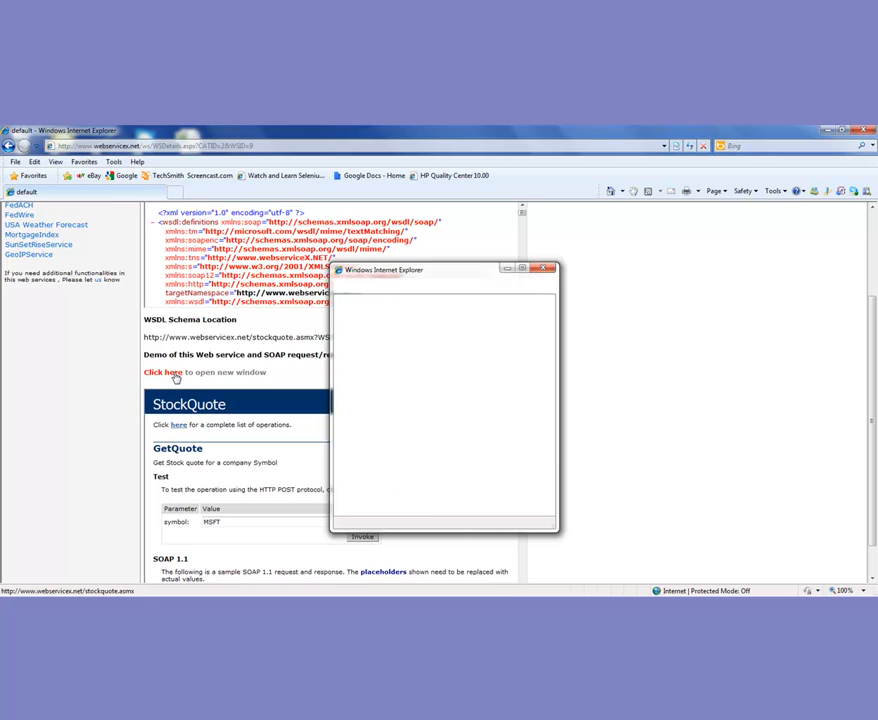
pyautogui.click(162, 372)
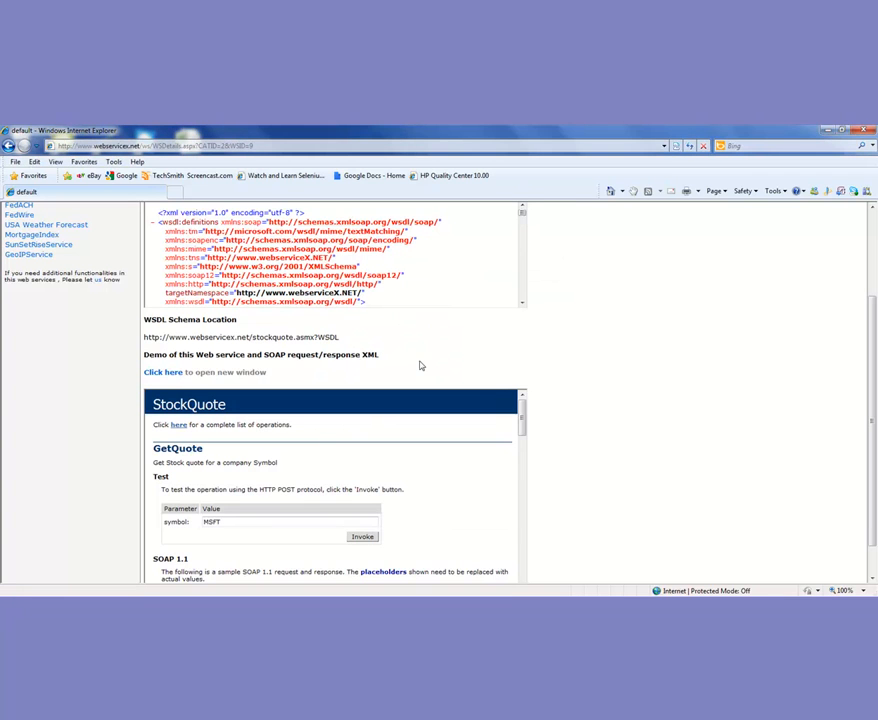
pyautogui.moveTo(459, 397)
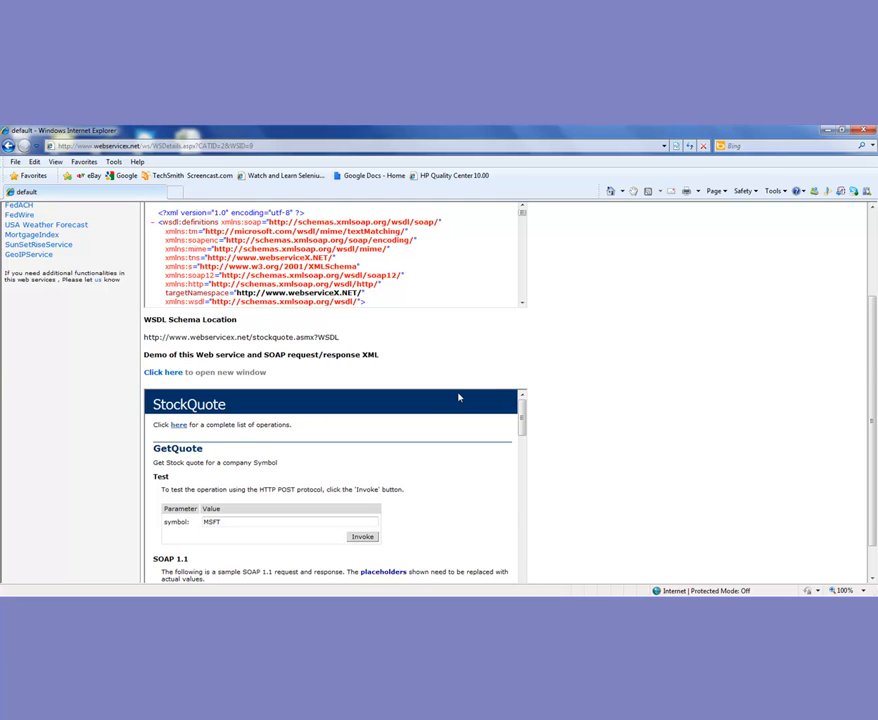
pyautogui.scroll(3)
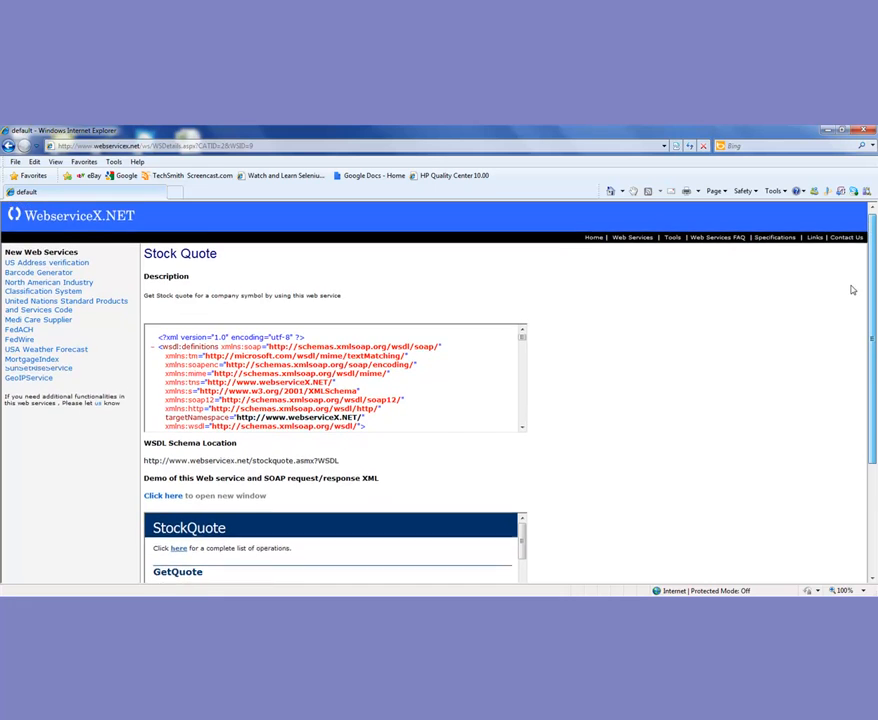
pyautogui.scroll(-3)
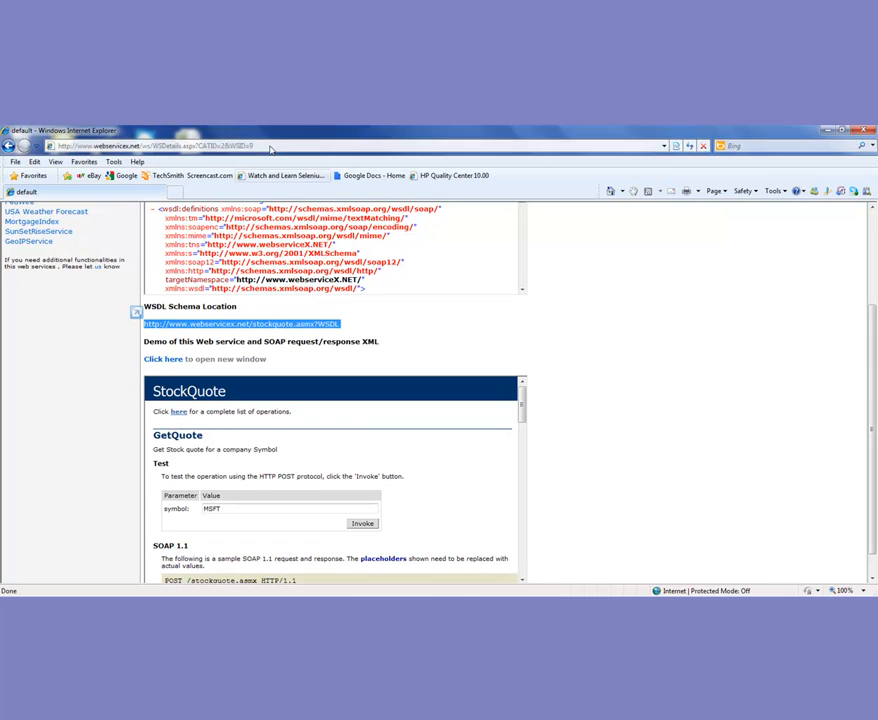
# Open the Stock Quote WSDL document and scroll through its GetQuote definitions
pyautogui.click(240, 323)
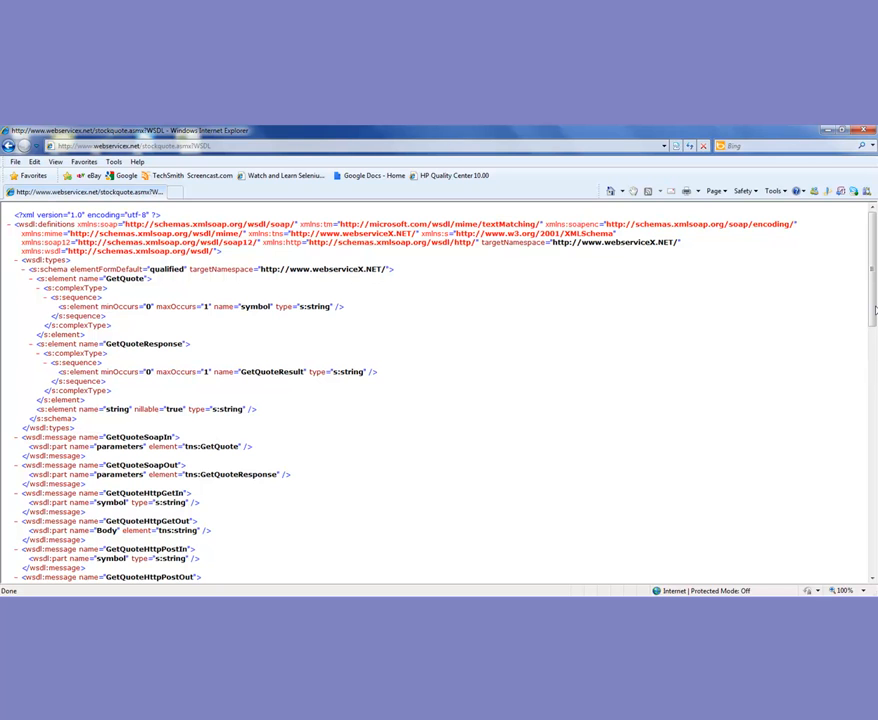
pyautogui.scroll(-3)
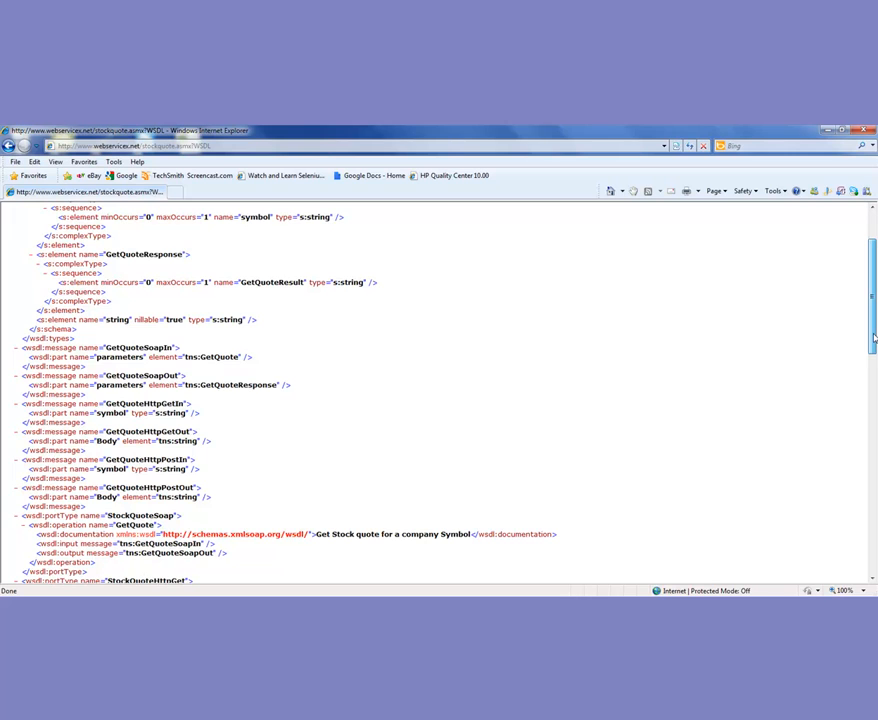
pyautogui.scroll(-3)
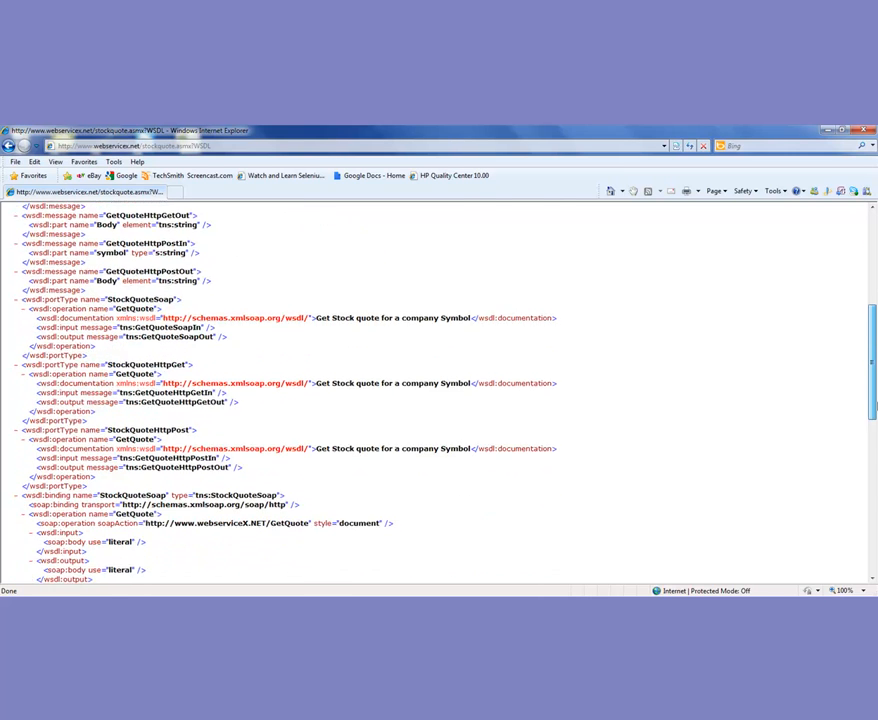
pyautogui.scroll(-3)
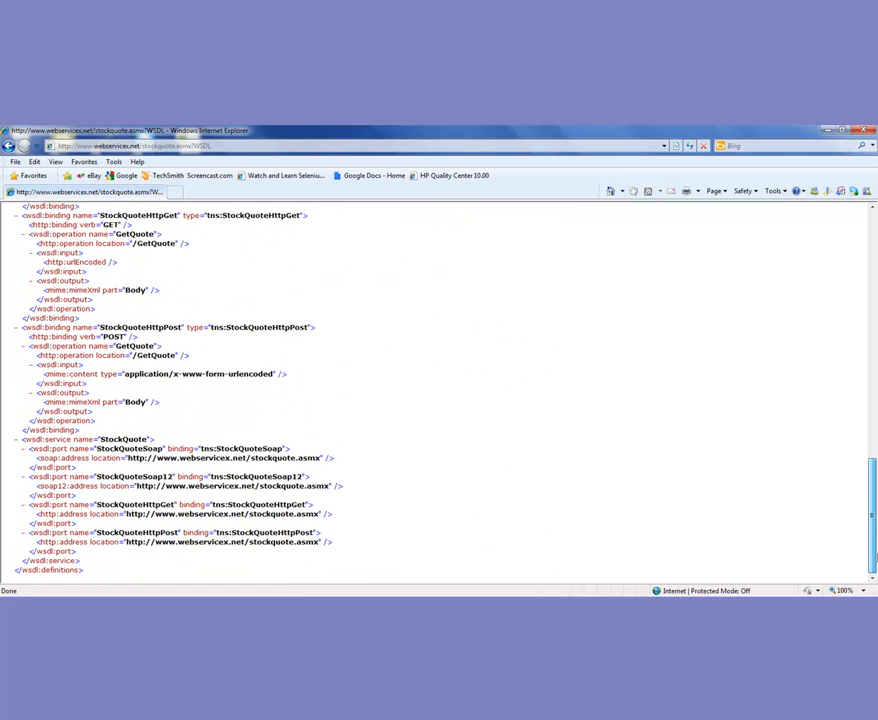
pyautogui.scroll(3)
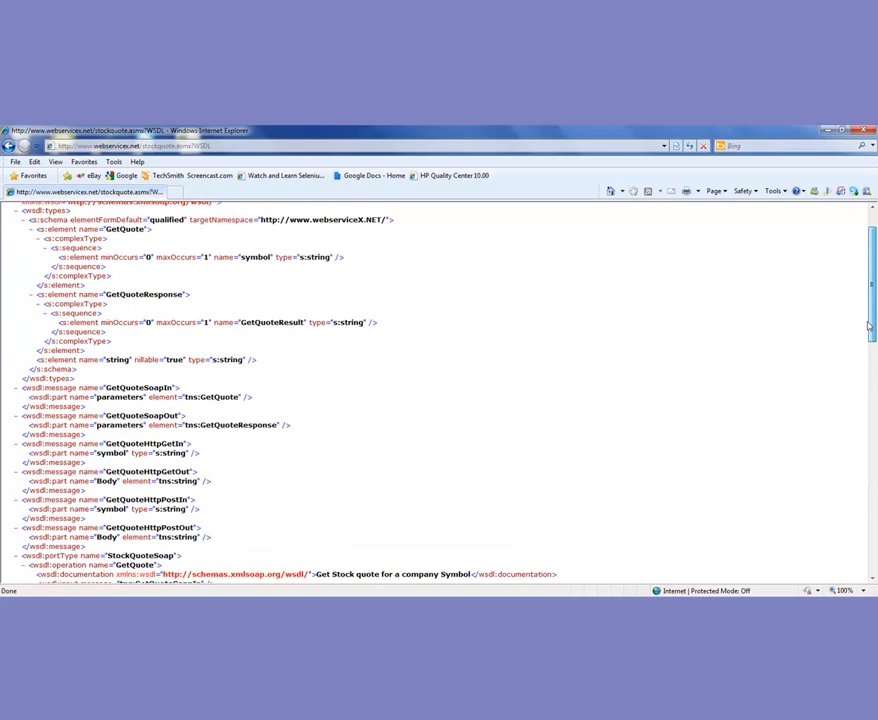
pyautogui.scroll(3)
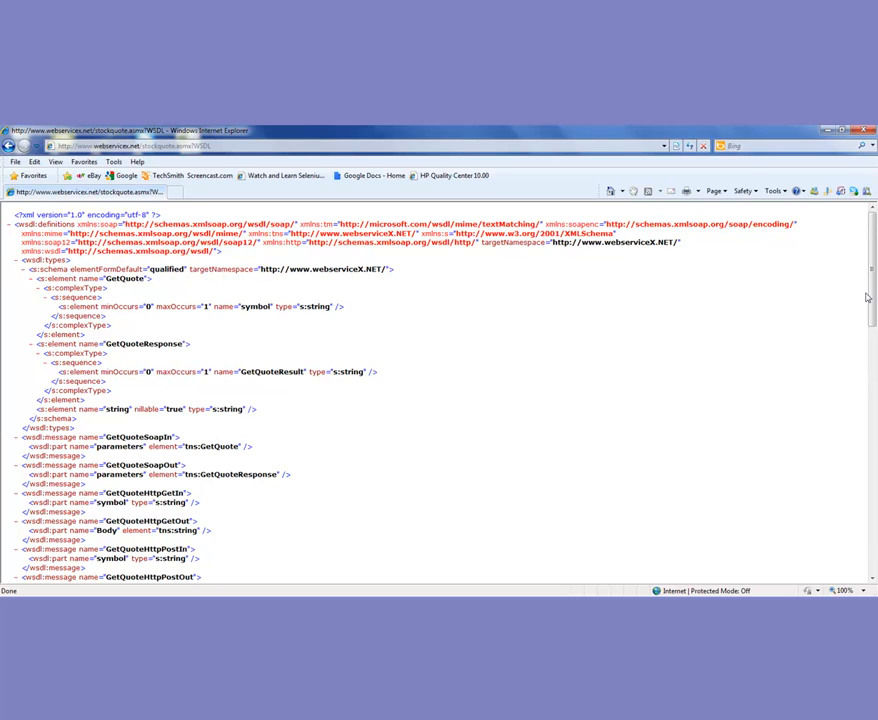
pyautogui.moveTo(763, 325)
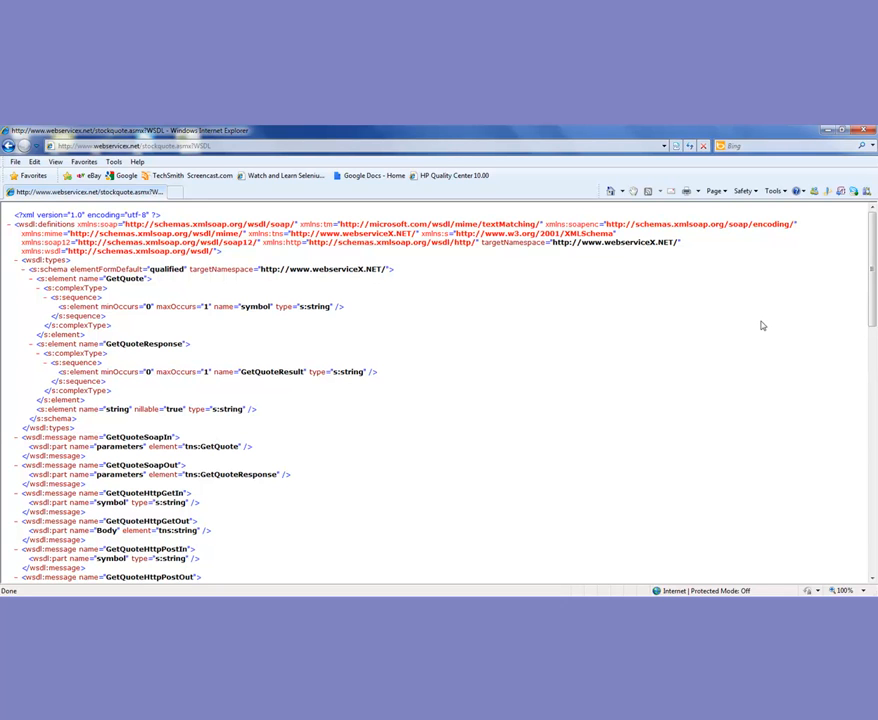
pyautogui.moveTo(789, 251)
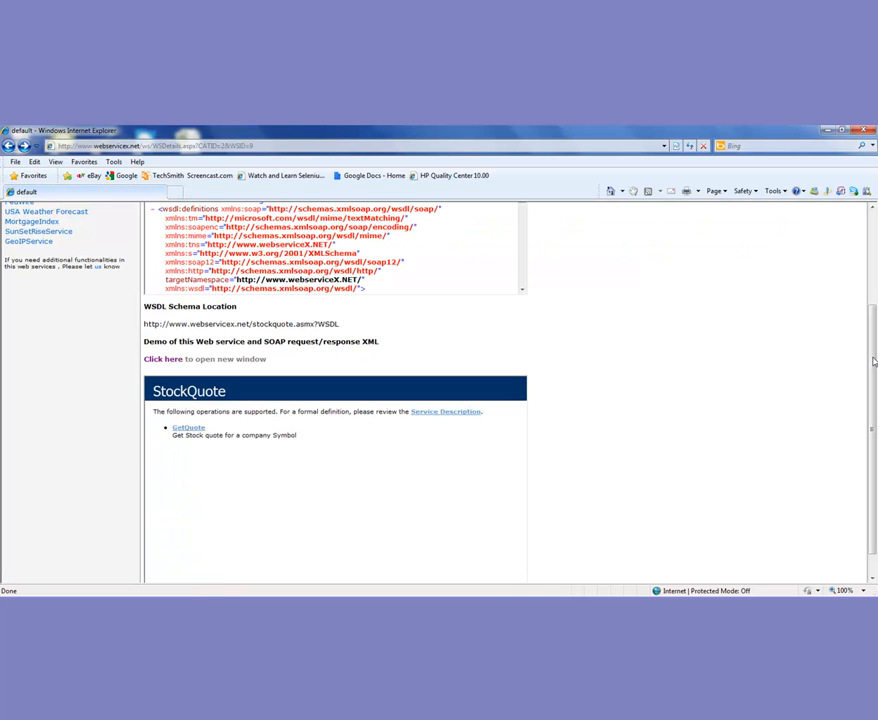
# Open the Currency Converter service page and select its WSDL schema address
pyautogui.scroll(3)
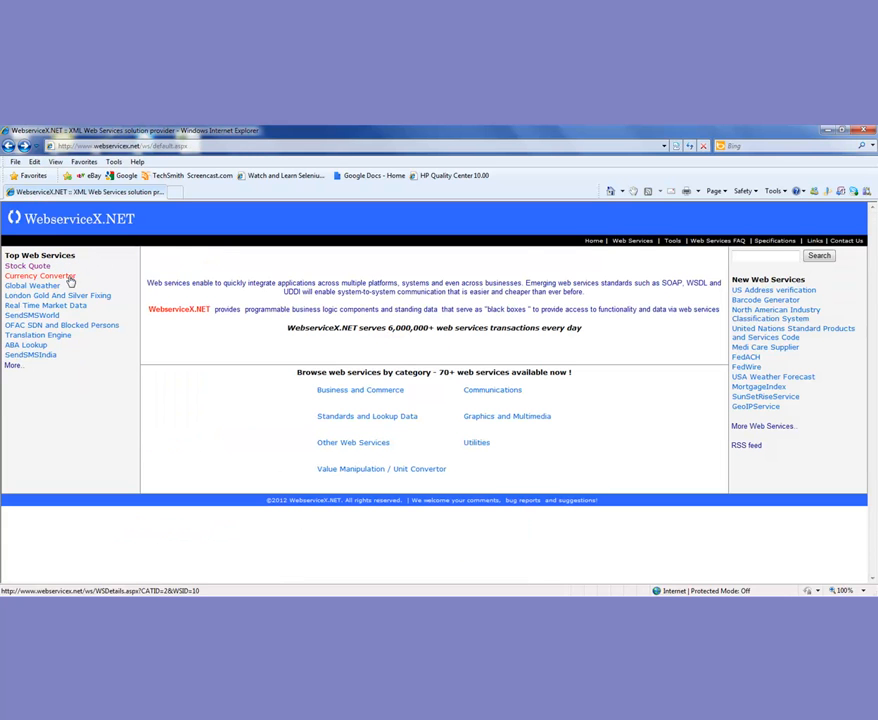
pyautogui.click(40, 276)
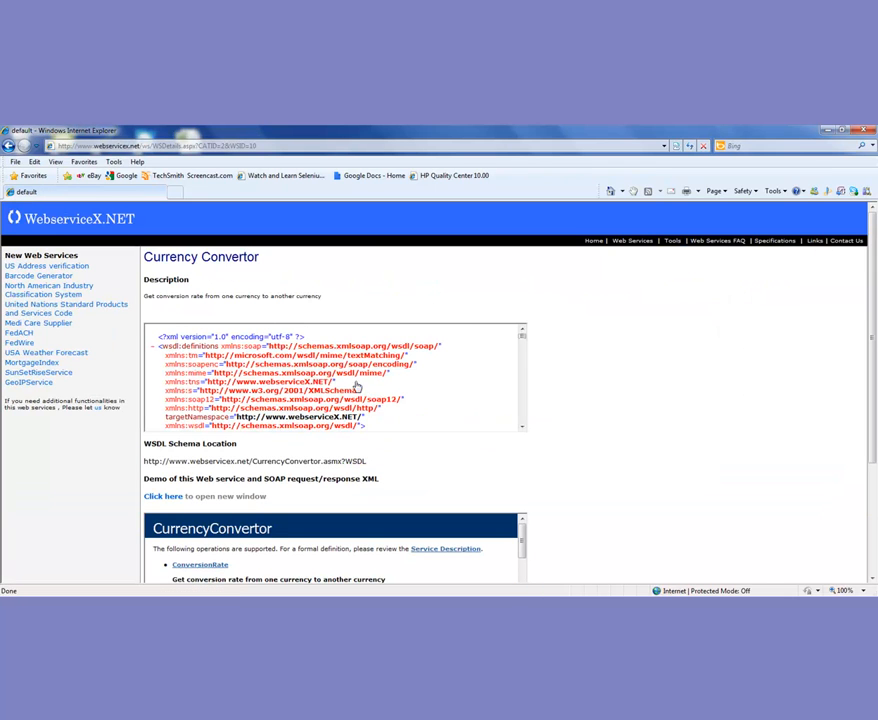
pyautogui.moveTo(432, 462)
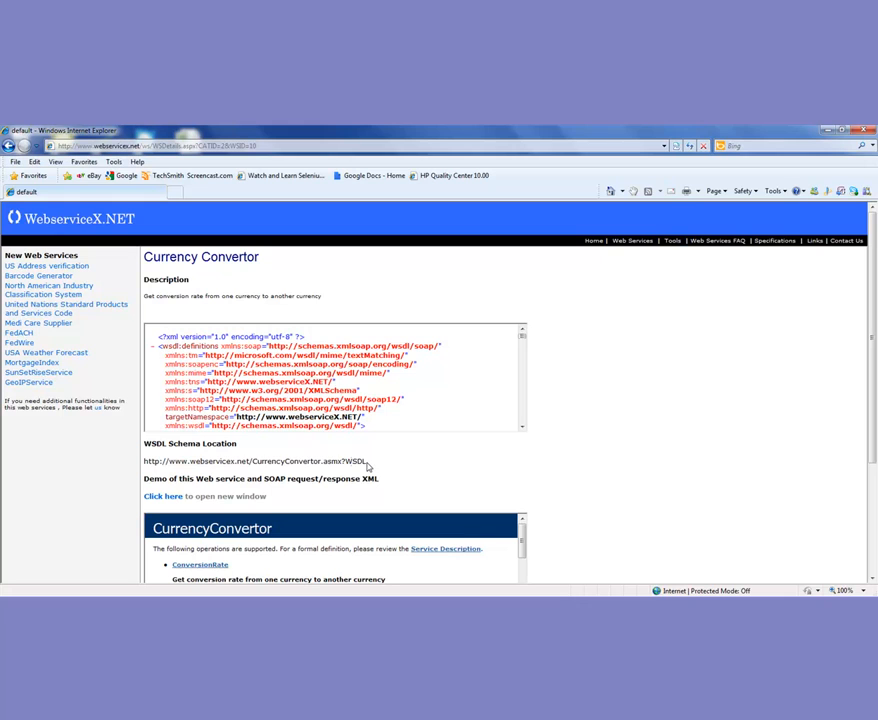
pyautogui.tripleClick(255, 461)
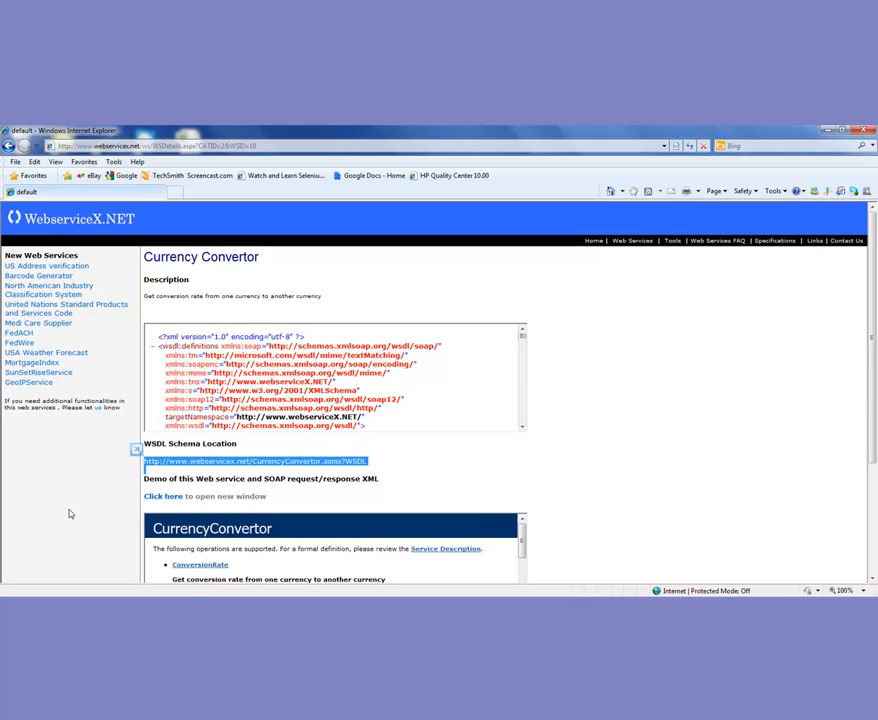
pyautogui.click(10, 710)
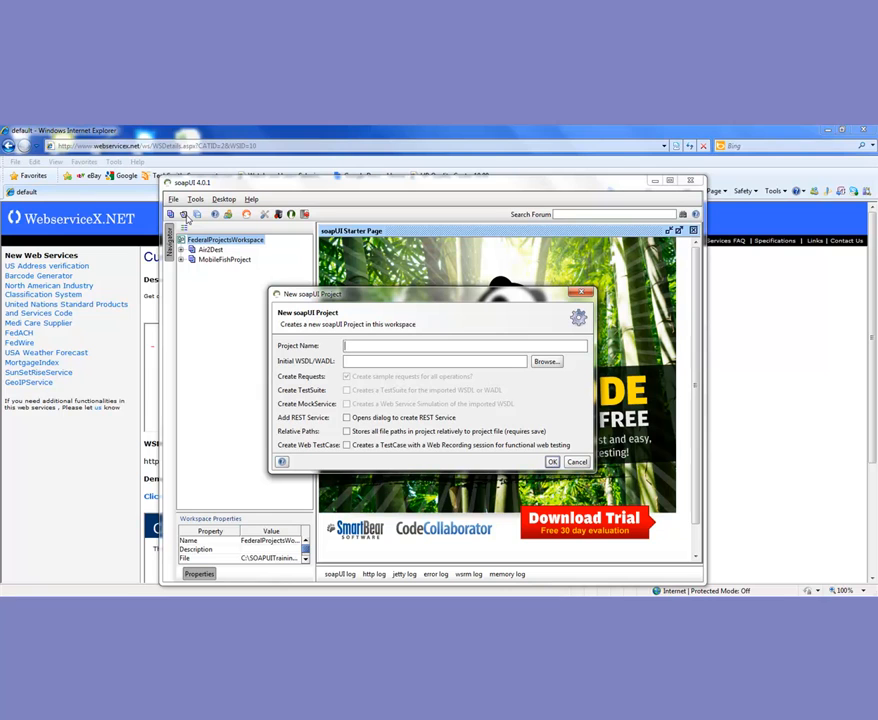
# Name the project 'DataDrivenTestCurrencyConvertorWebService' and create it from the Currency Convertor WSDL
pyautogui.write('DataDrivenTest')
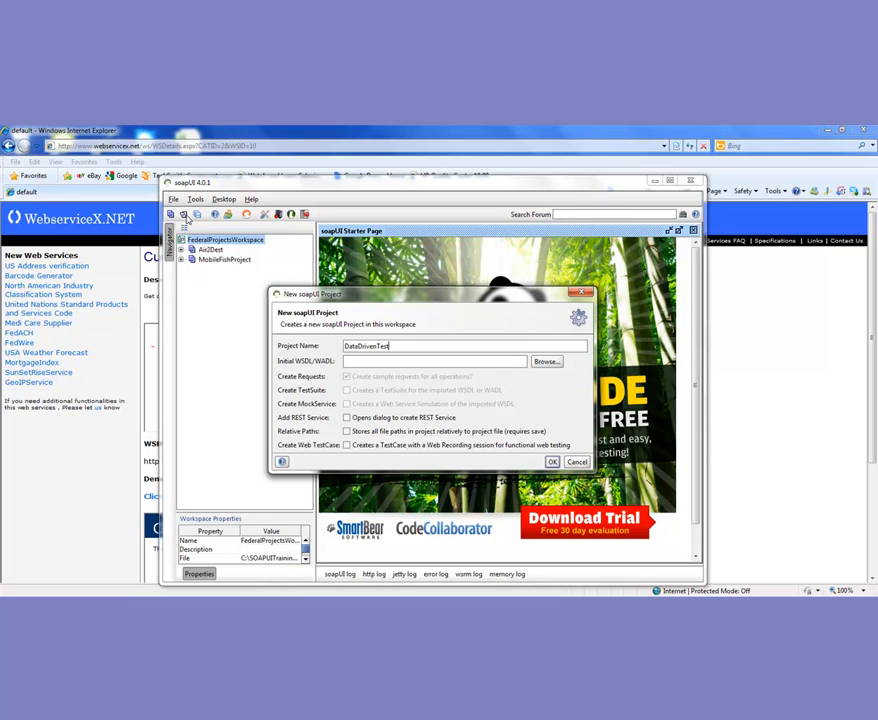
pyautogui.write('CurrencyCon')
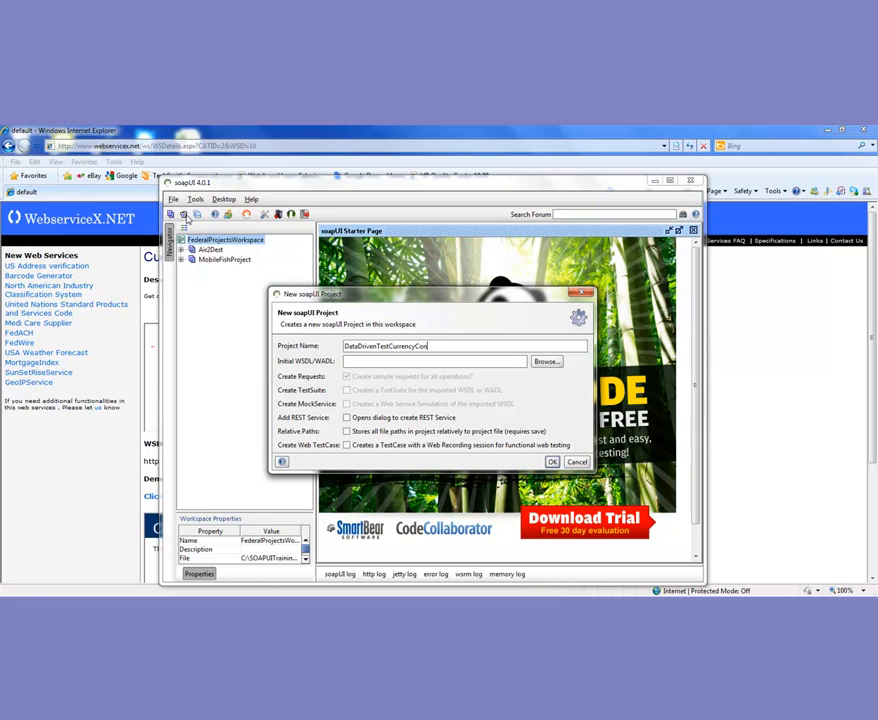
pyautogui.write('vero')
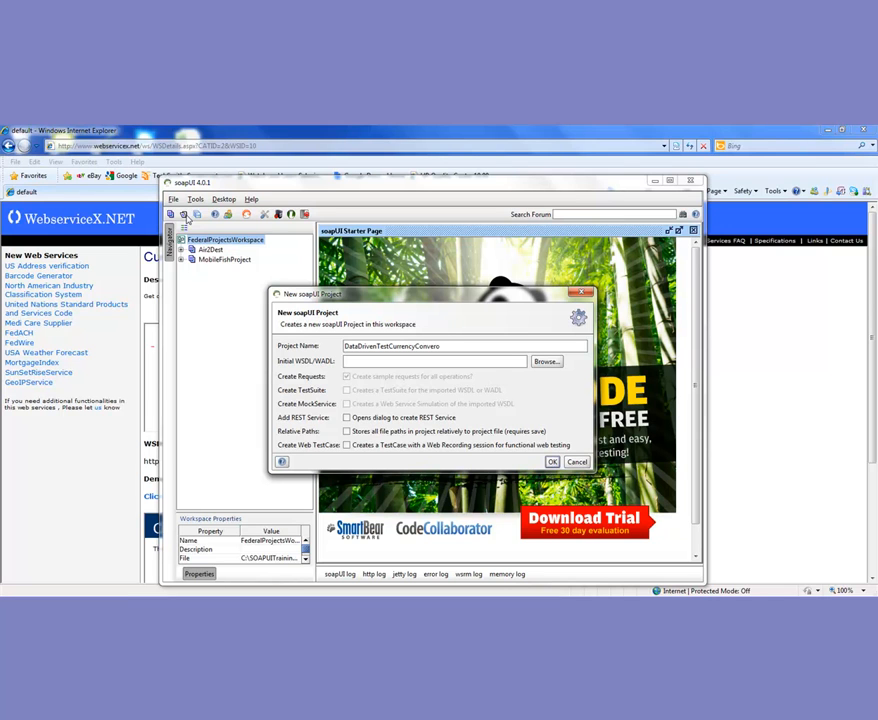
pyautogui.write('r')
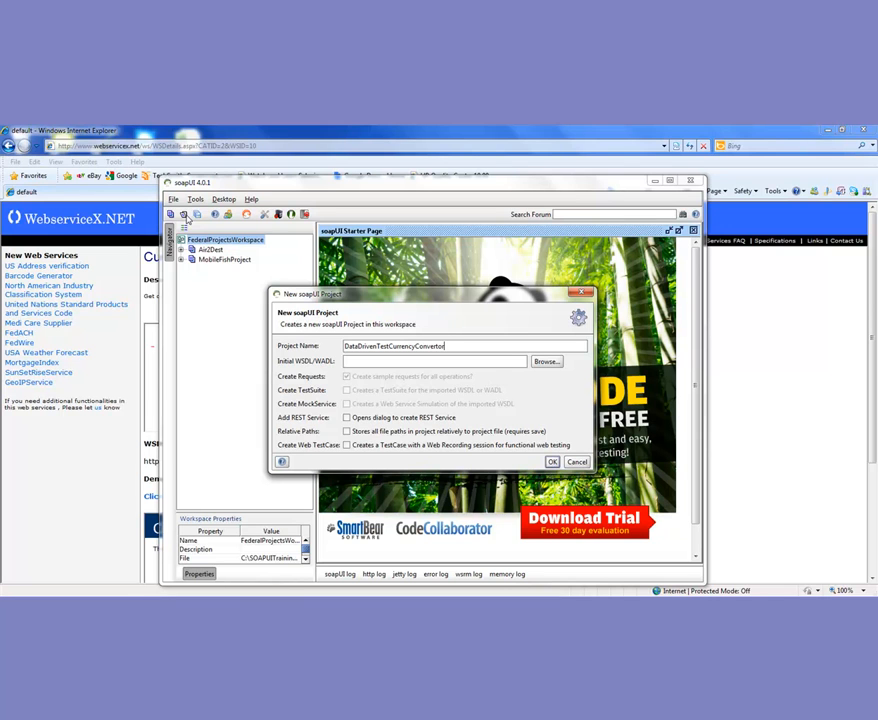
pyautogui.write('WebService')
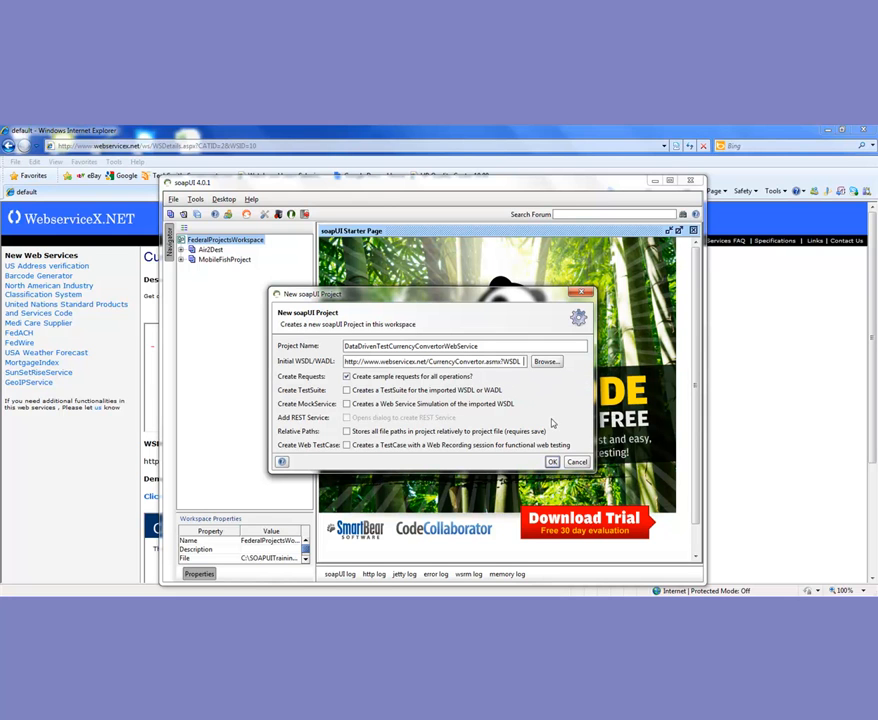
pyautogui.click(551, 461)
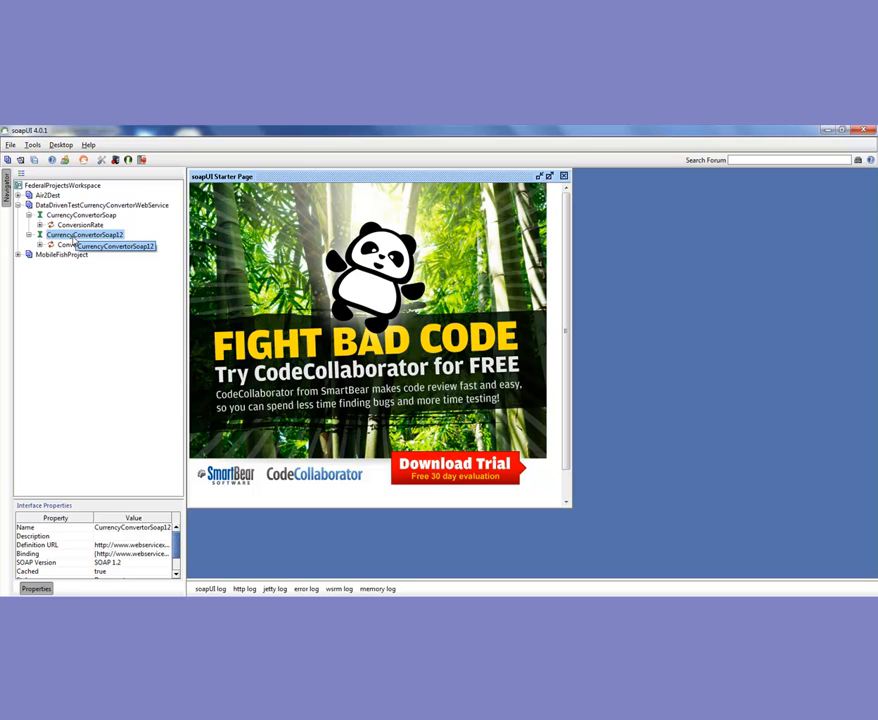
# Remove the CurrencyConvertorSoap12 interface from the Navigator and confirm with Yes
pyautogui.rightClick(90, 234)
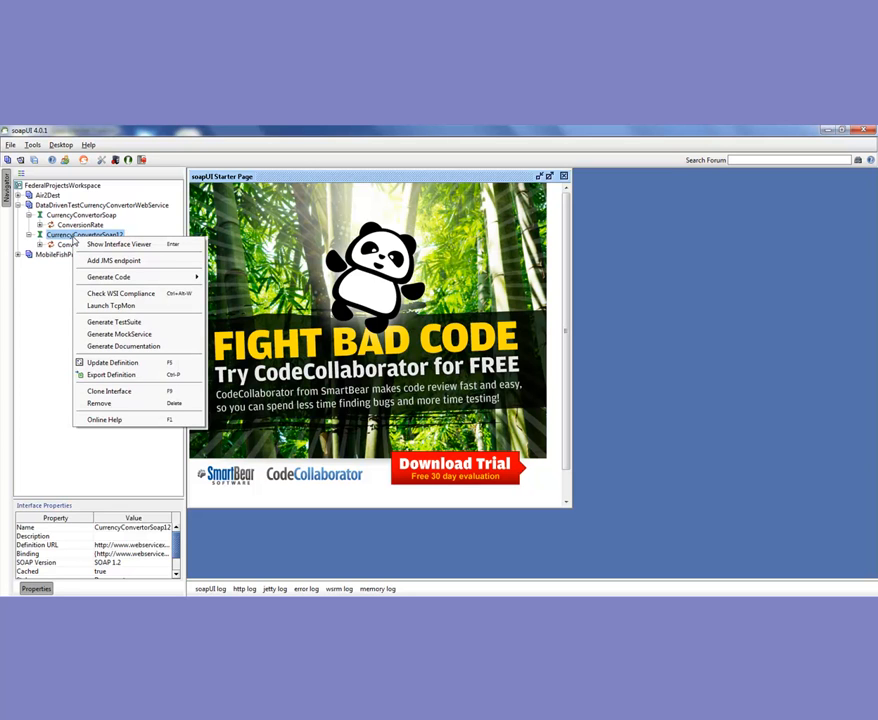
pyautogui.moveTo(124, 346)
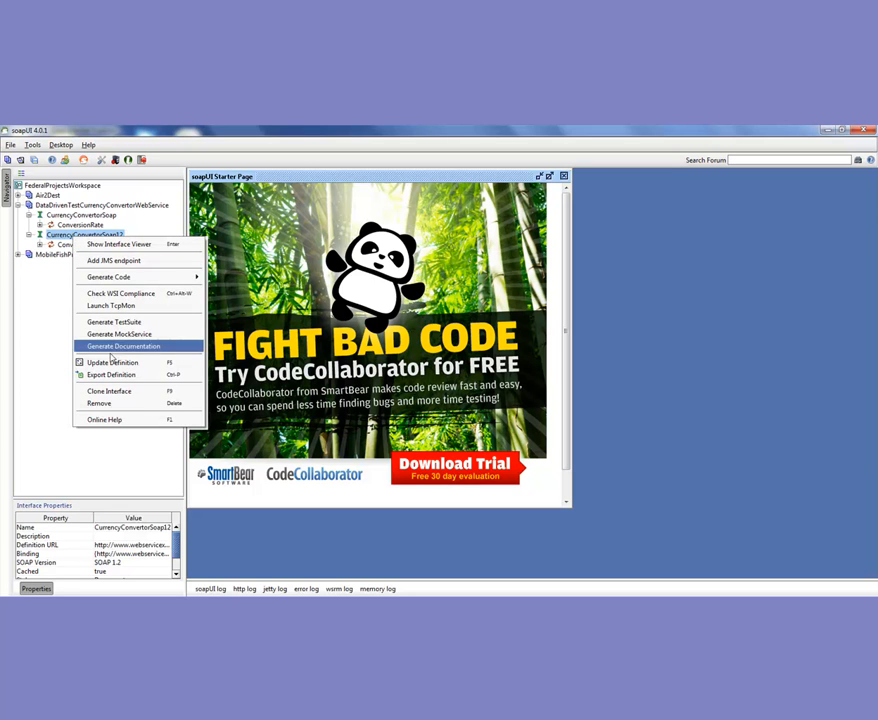
pyautogui.click(99, 403)
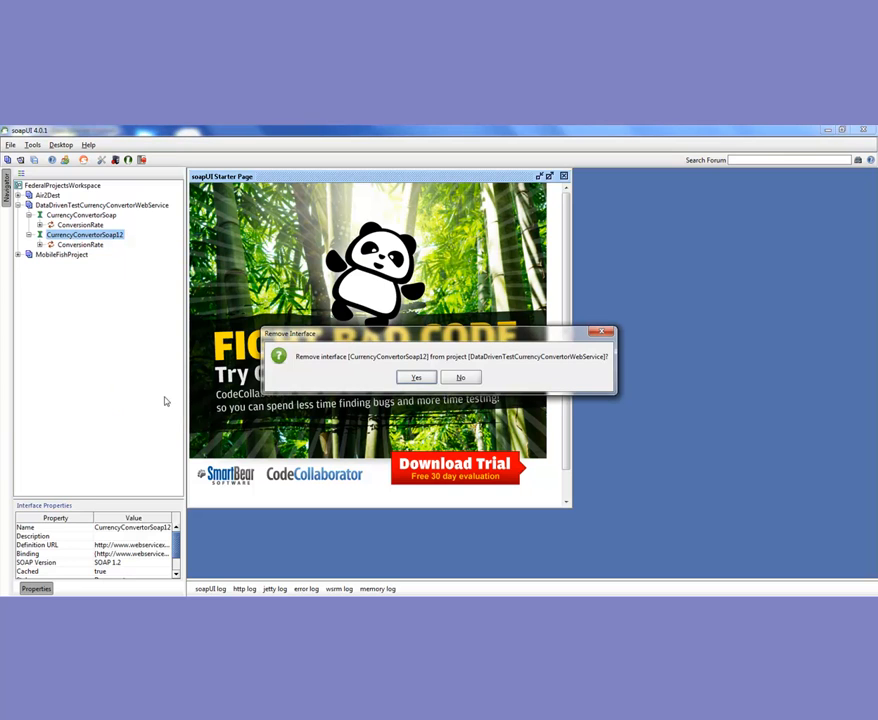
pyautogui.click(415, 377)
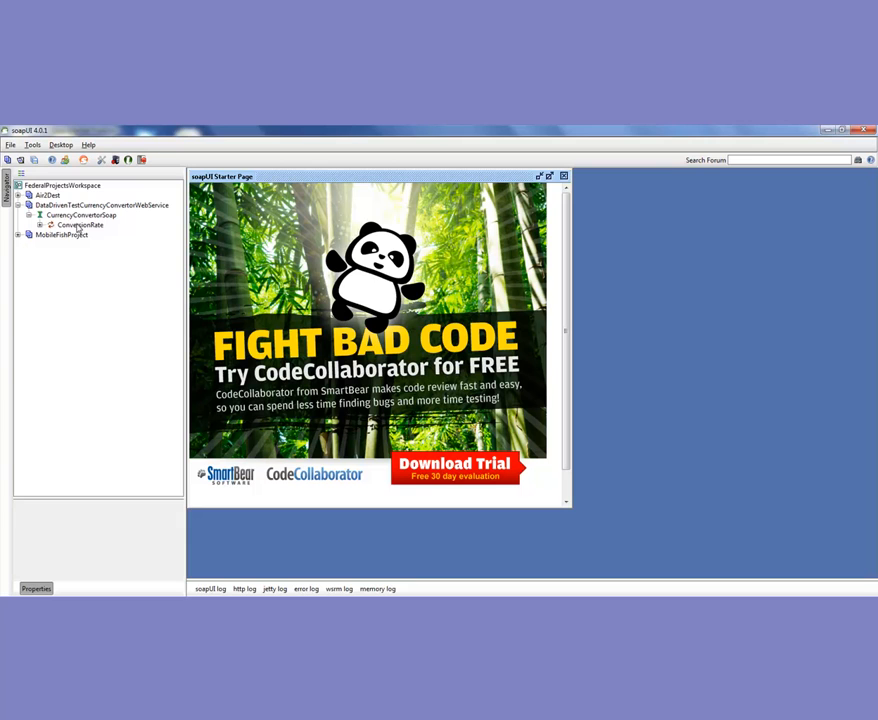
pyautogui.moveTo(75, 235)
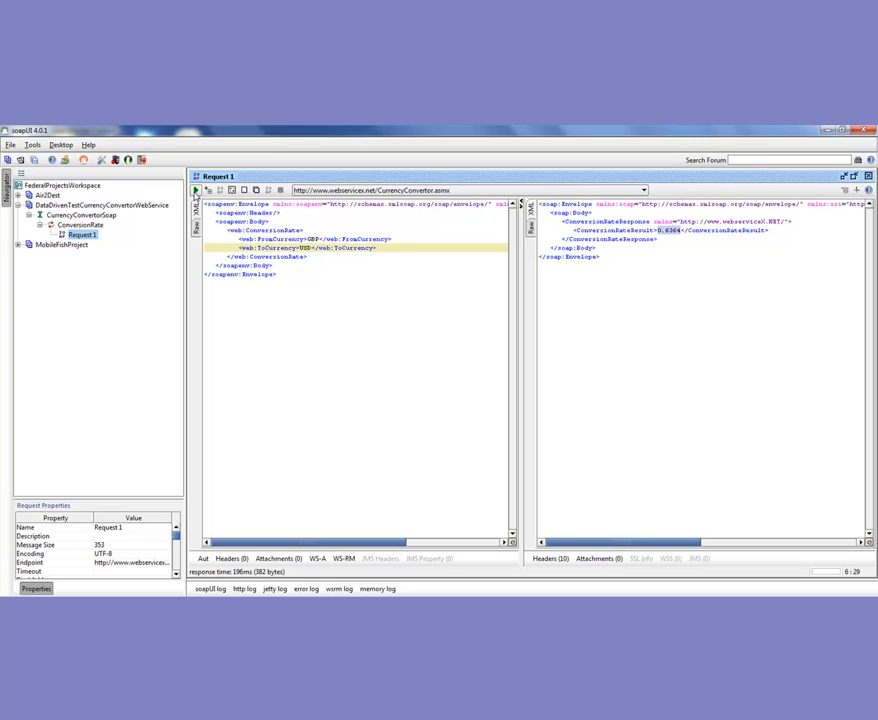
# Set ToCurrency to INR with FromCurrency USD and resubmit the ConversionRate request
pyautogui.click(196, 190)
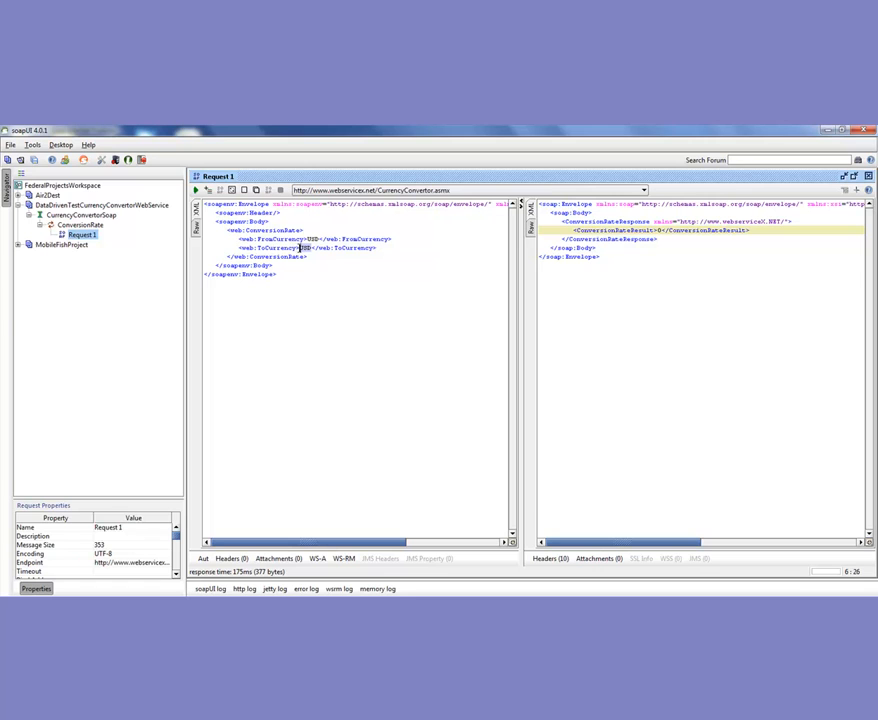
pyautogui.click(308, 248)
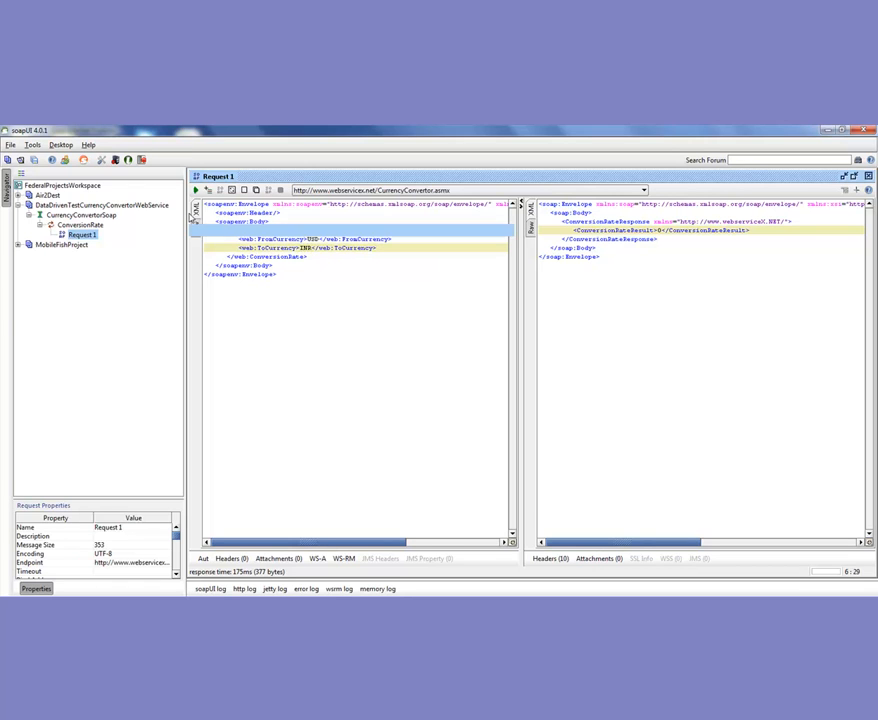
pyautogui.click(195, 190)
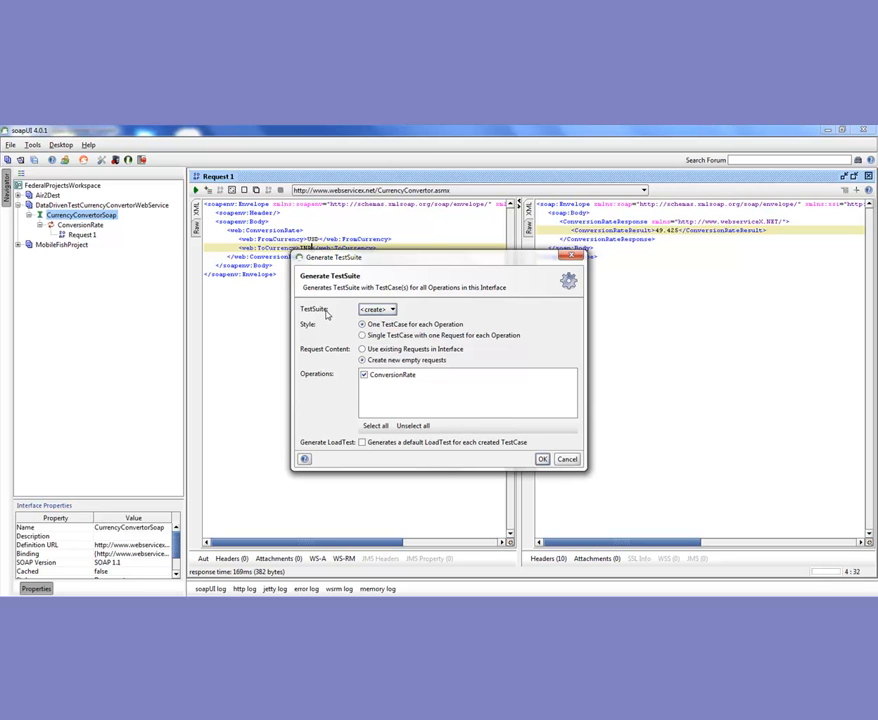
# Generate a CurrencyConvertorSoap TestSuite with default options and the suggested name
pyautogui.click(391, 309)
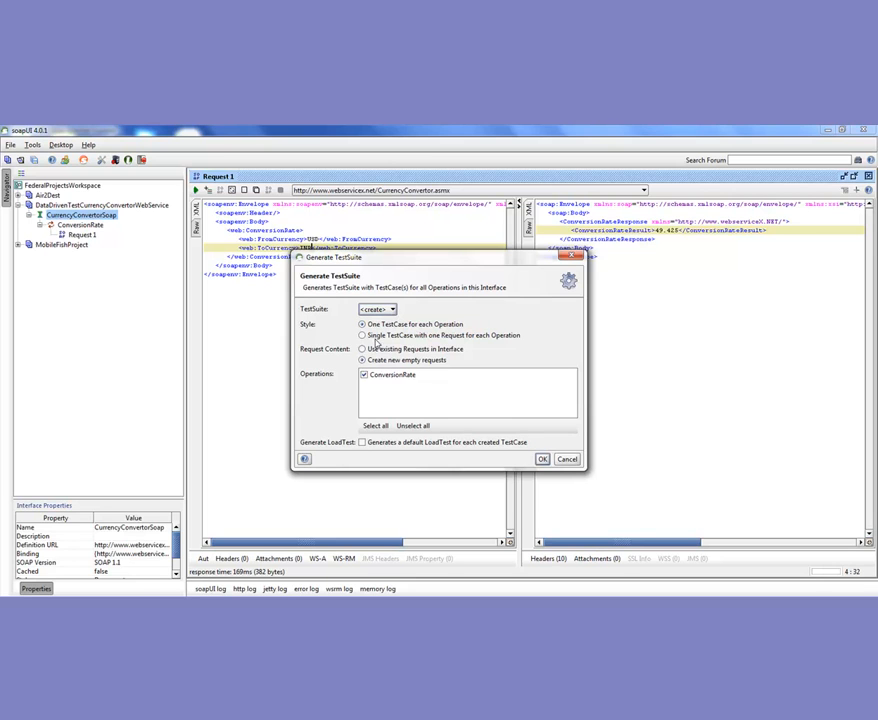
pyautogui.click(362, 324)
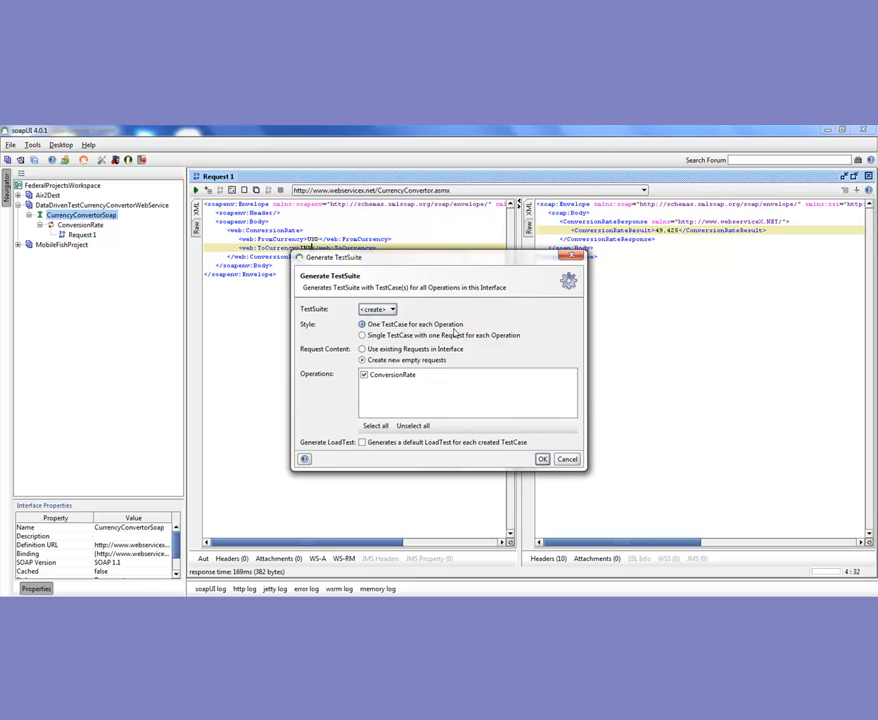
pyautogui.moveTo(389, 390)
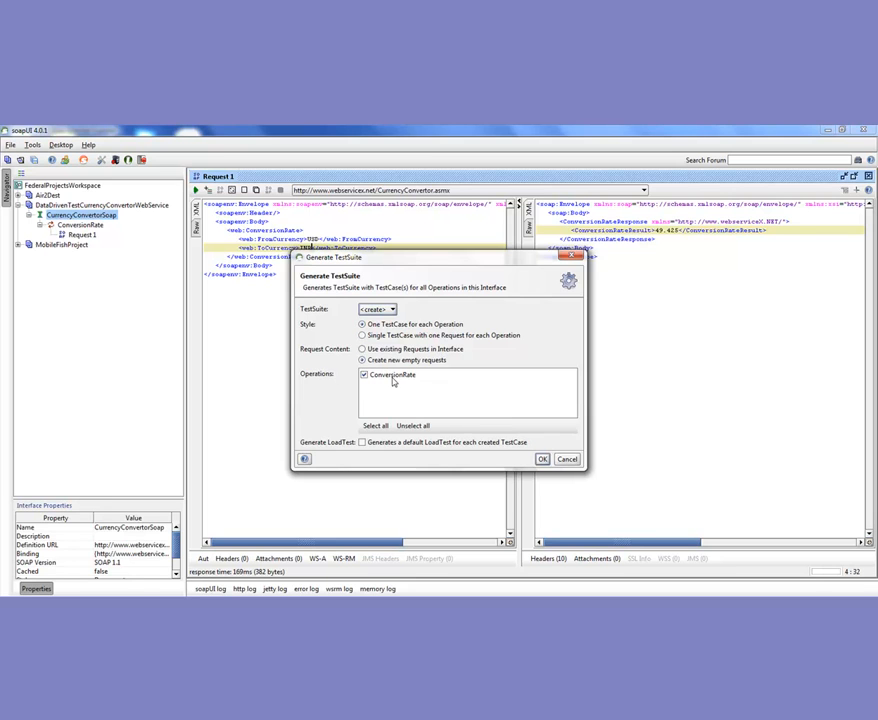
pyautogui.moveTo(340, 453)
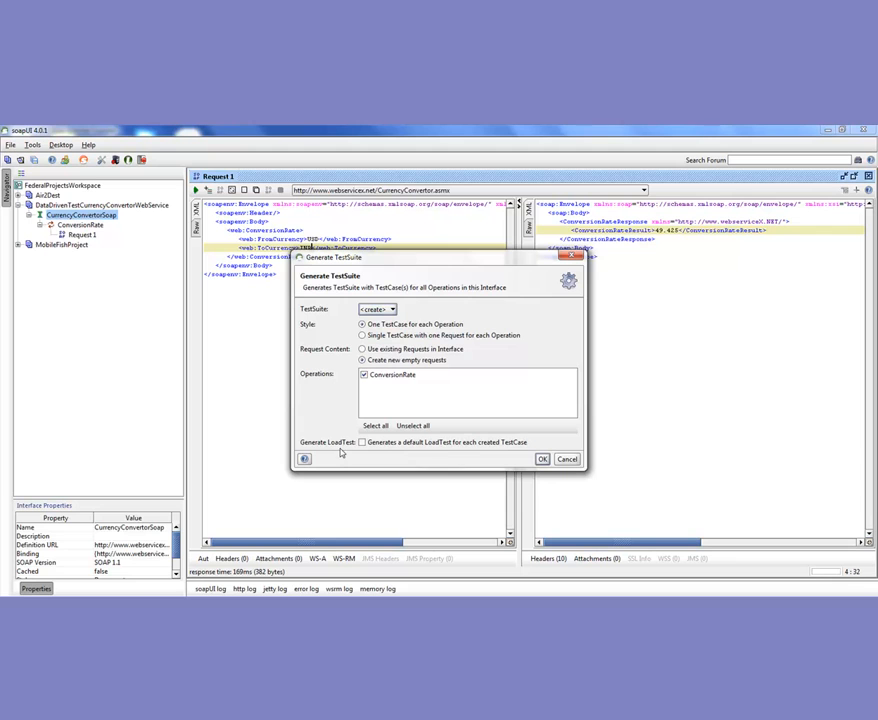
pyautogui.moveTo(540, 458)
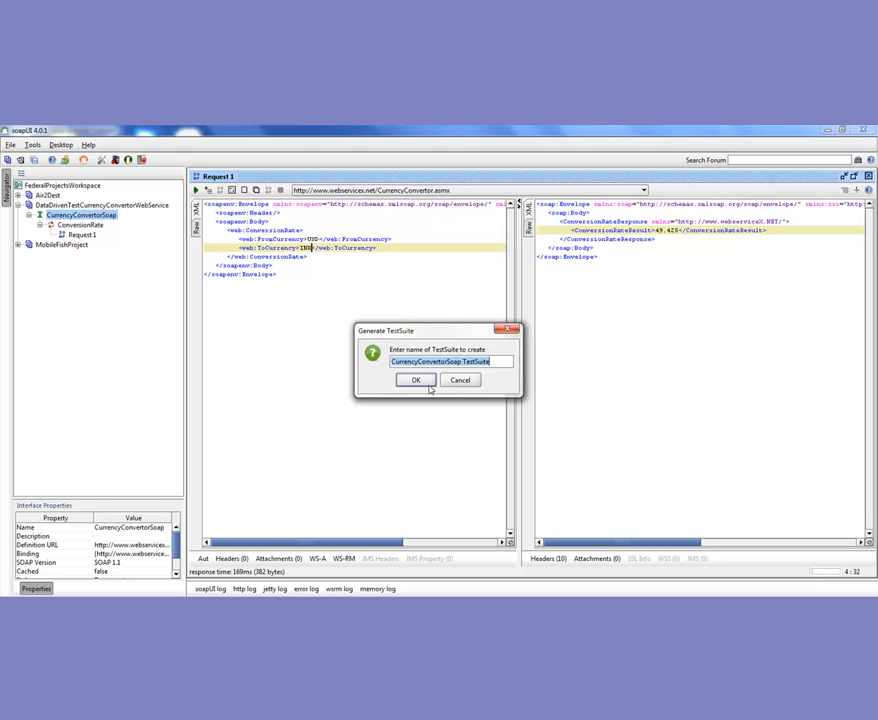
pyautogui.click(416, 380)
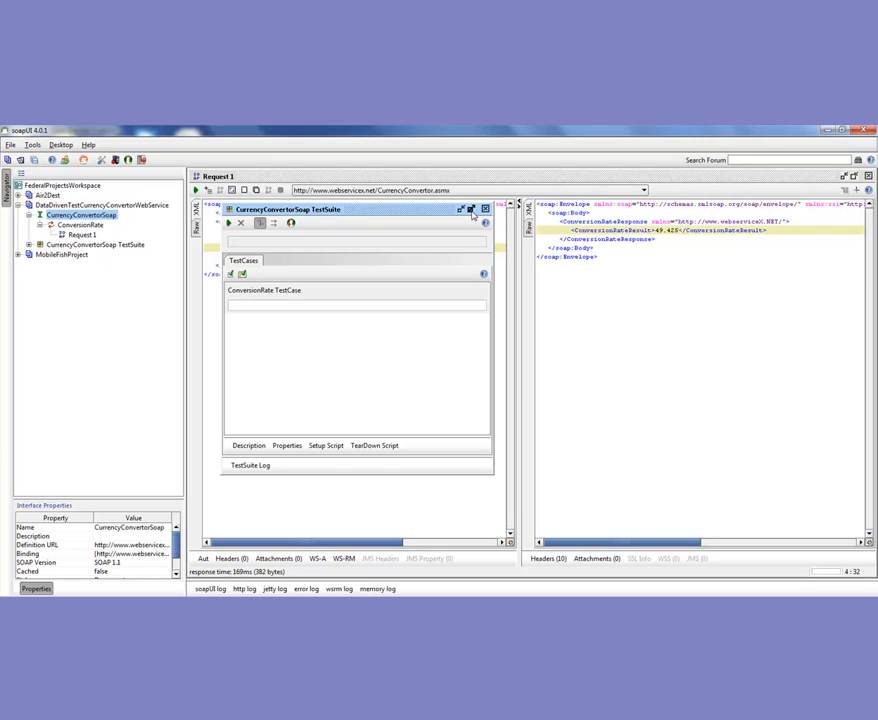
# Maximize the TestSuite window and expand the ConversionRate TestCase down to its Test Steps
pyautogui.click(478, 209)
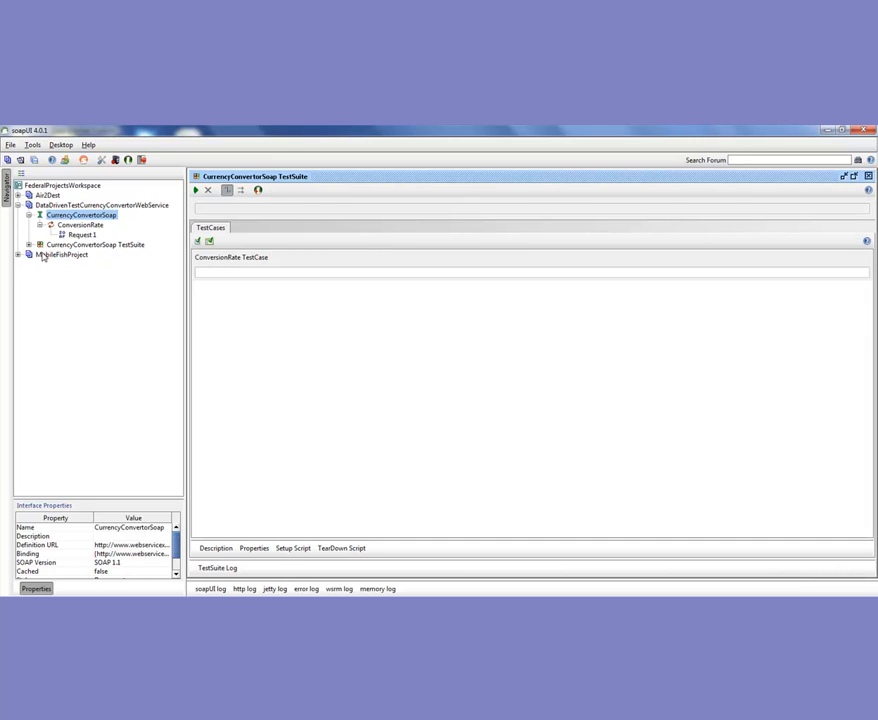
pyautogui.click(34, 245)
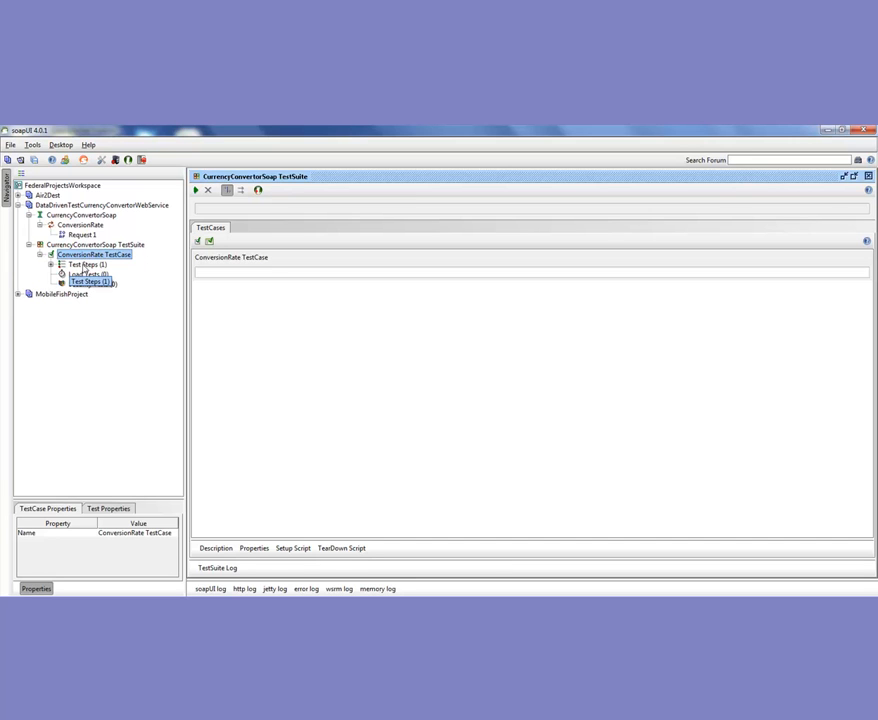
pyautogui.moveTo(87, 268)
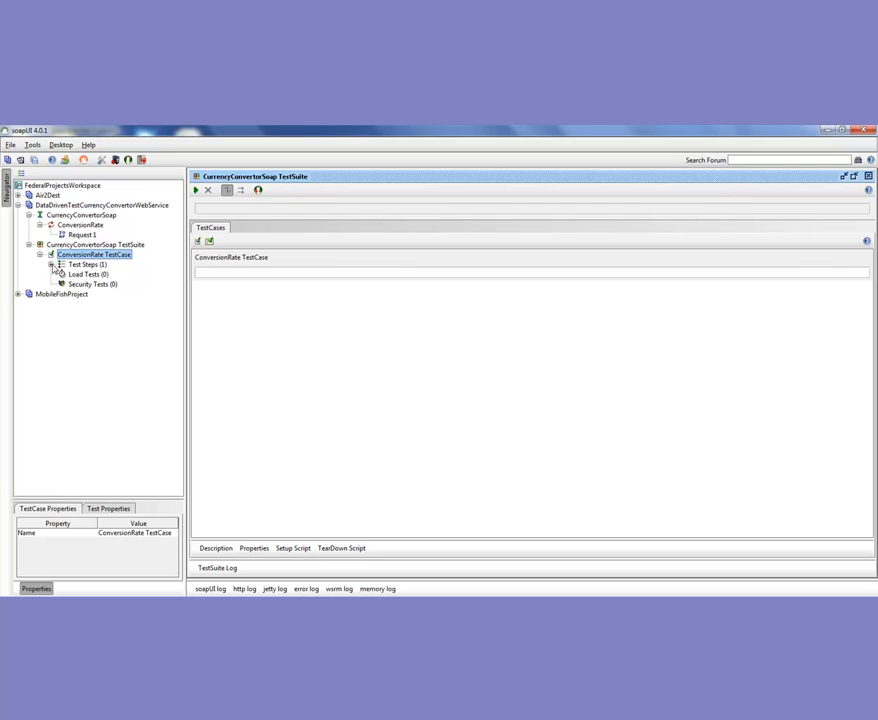
pyautogui.click(53, 264)
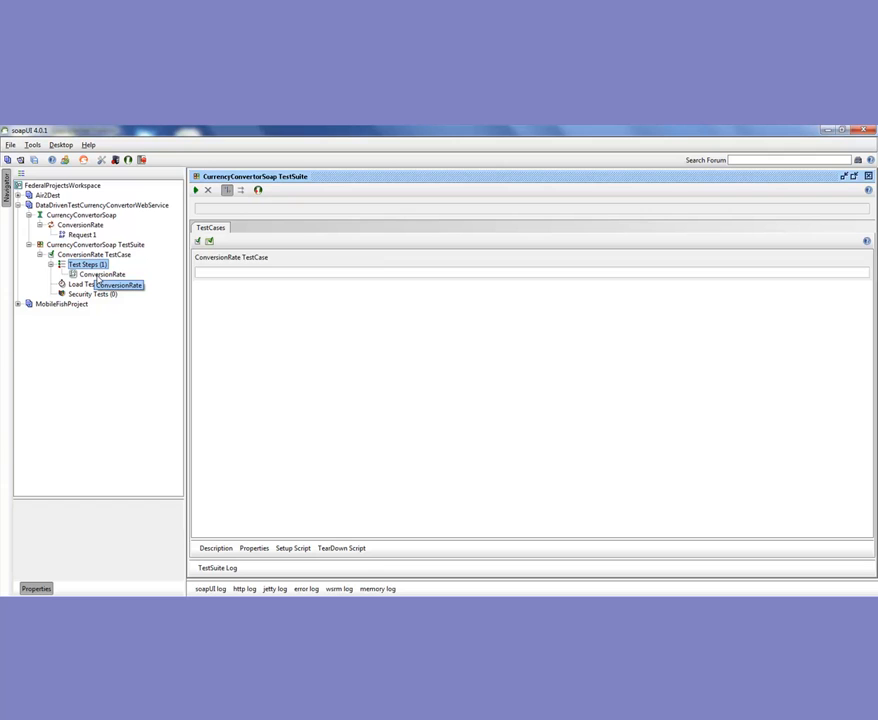
# Open the ConversionRate test step's request editor
pyautogui.doubleClick(101, 273)
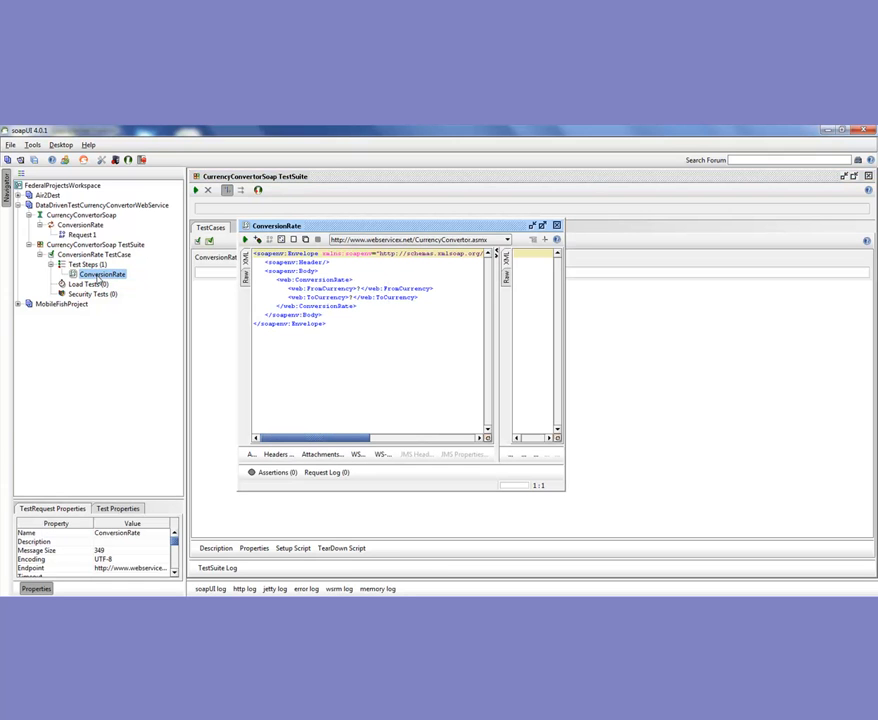
pyautogui.moveTo(539, 225)
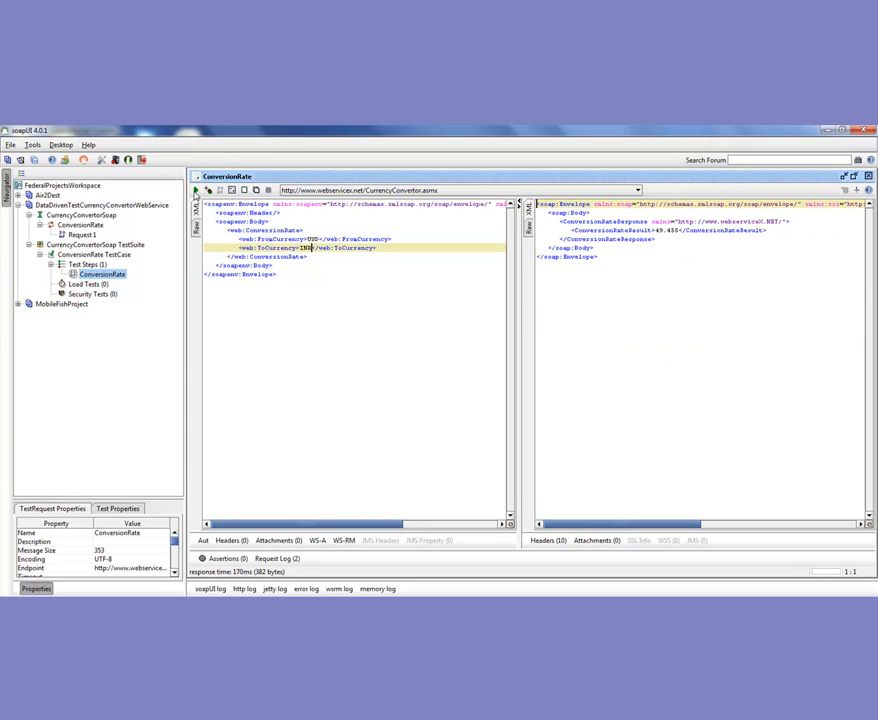
pyautogui.moveTo(619, 276)
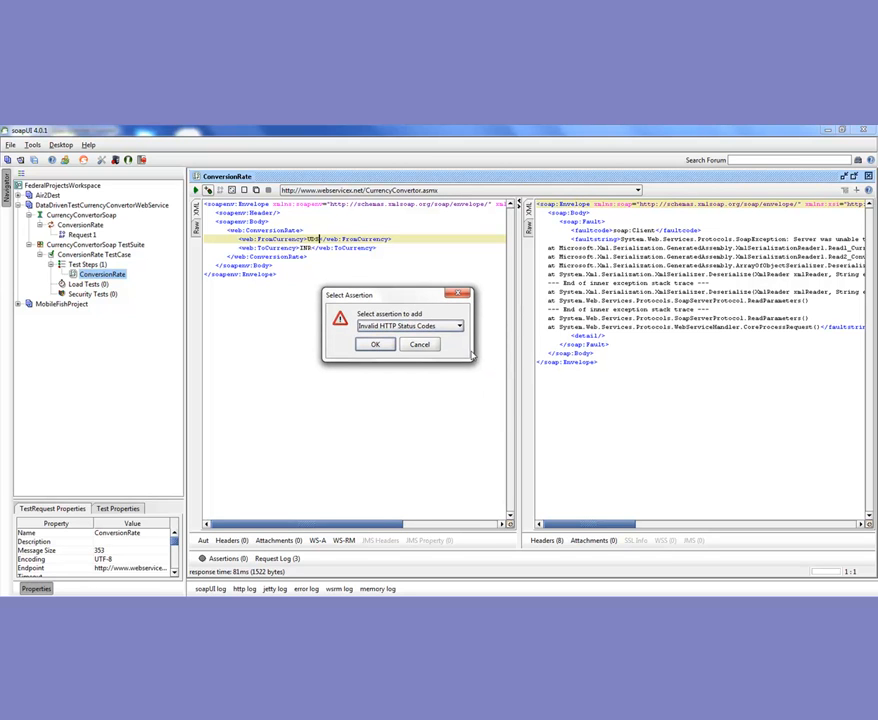
# Choose SOAP Fault from the assertion type list and add it to the test step
pyautogui.click(456, 326)
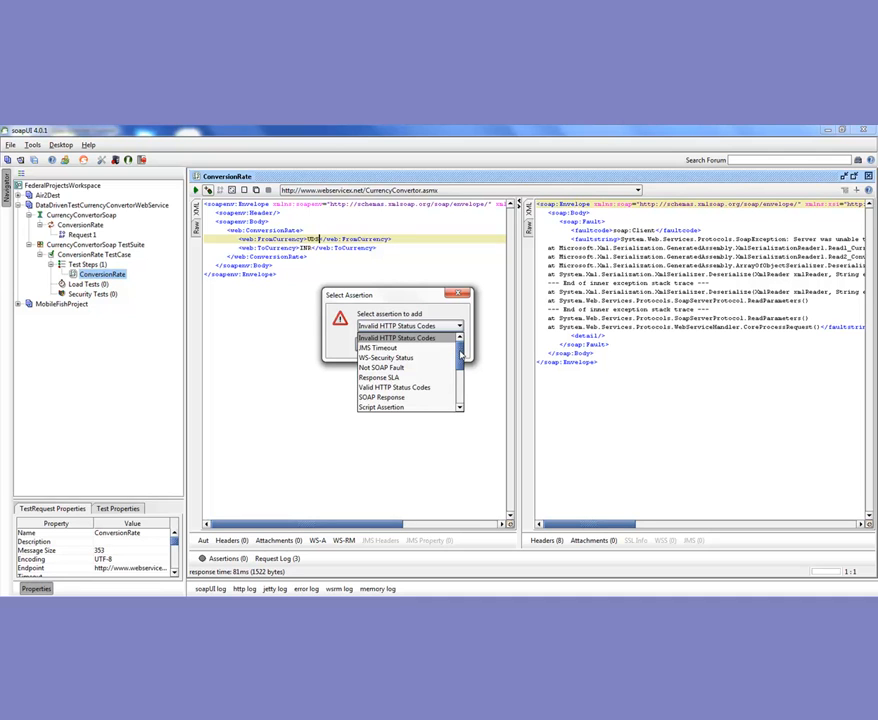
pyautogui.scroll(-3)
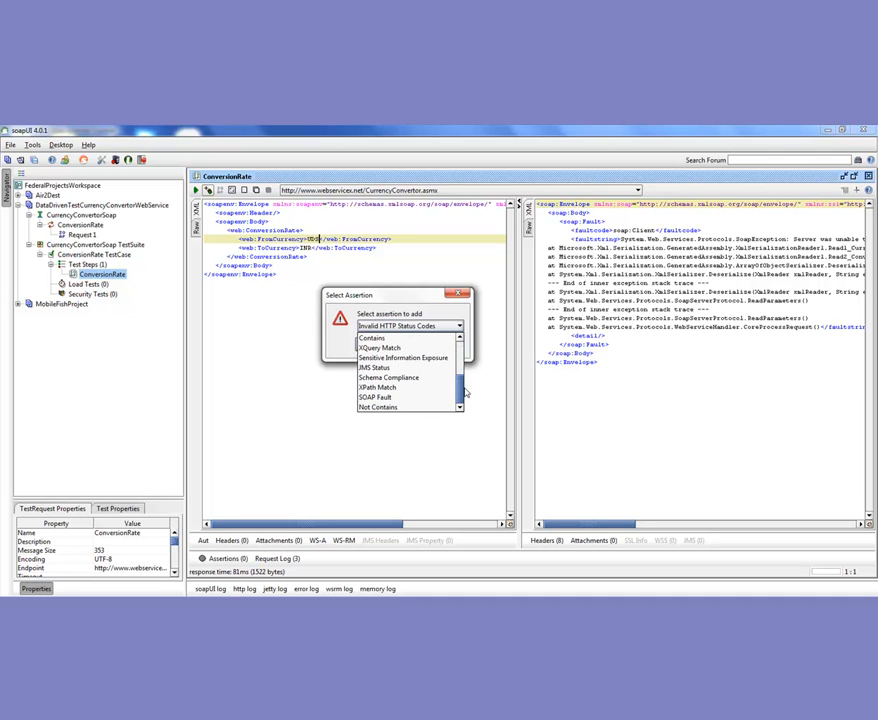
pyautogui.click(375, 397)
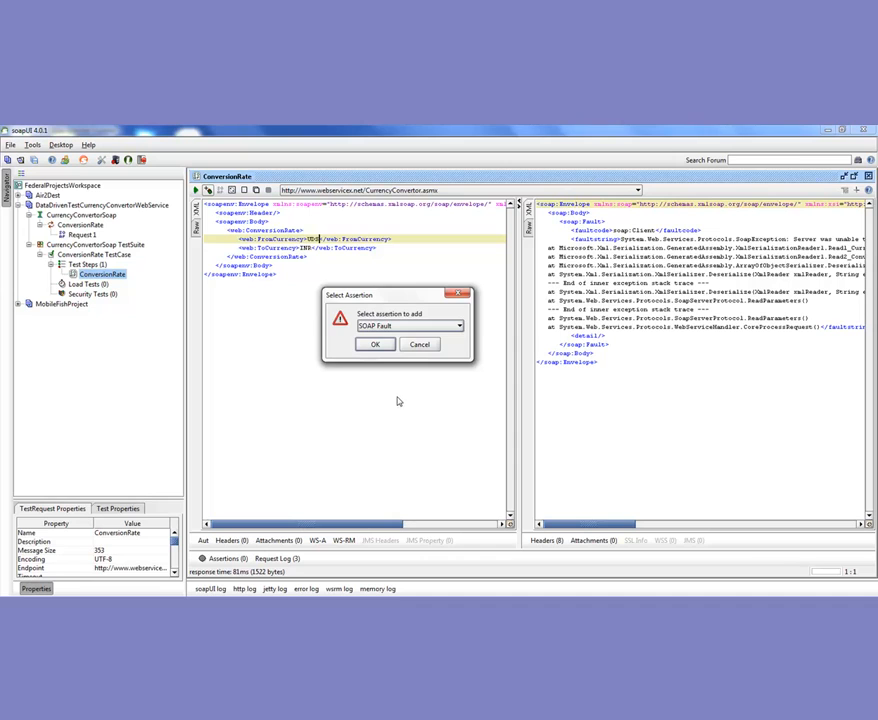
pyautogui.click(374, 344)
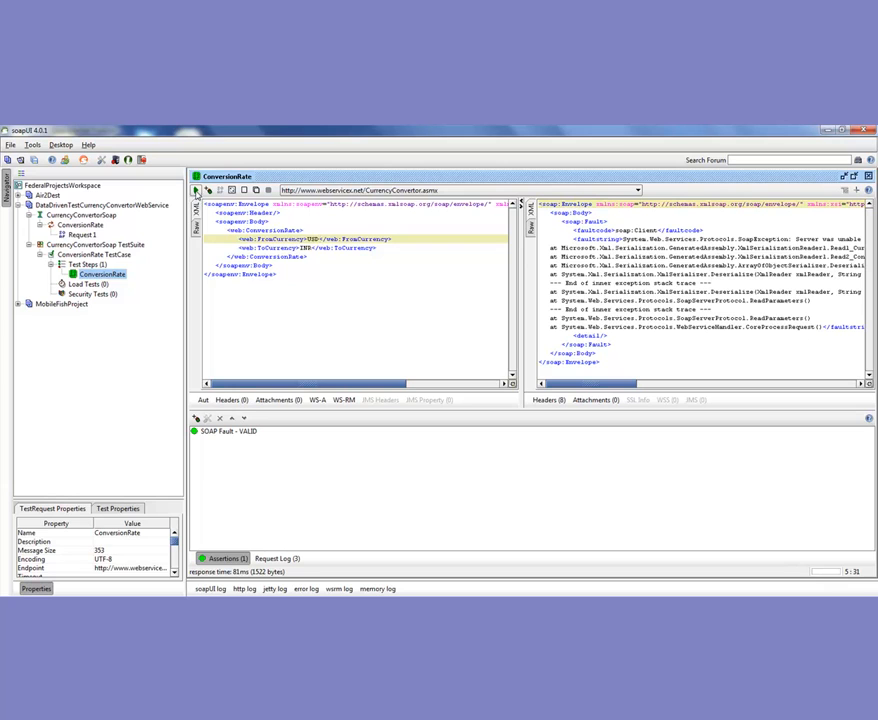
pyautogui.moveTo(243, 430)
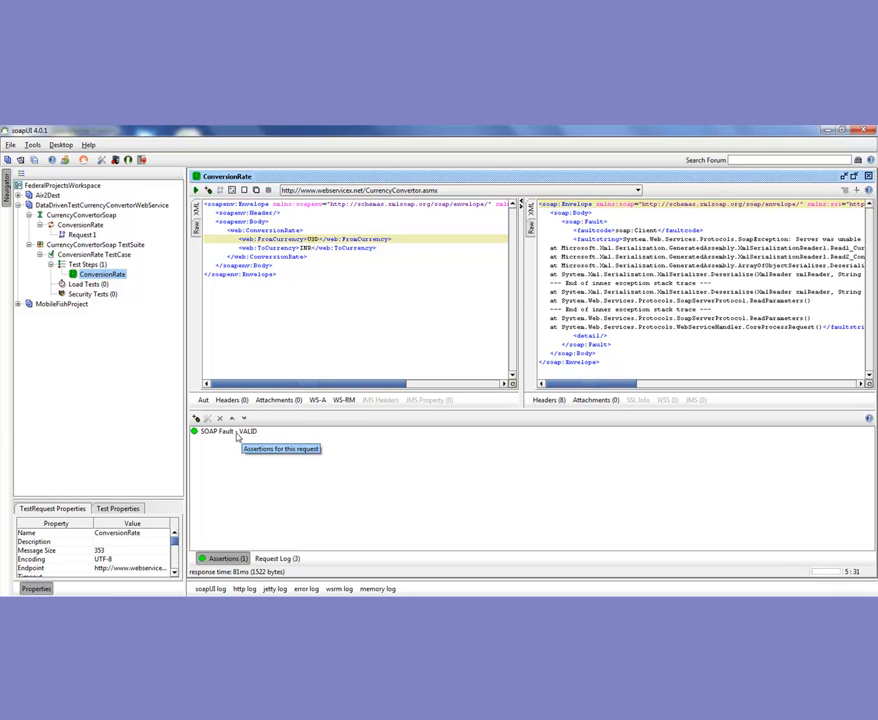
pyautogui.moveTo(196, 190)
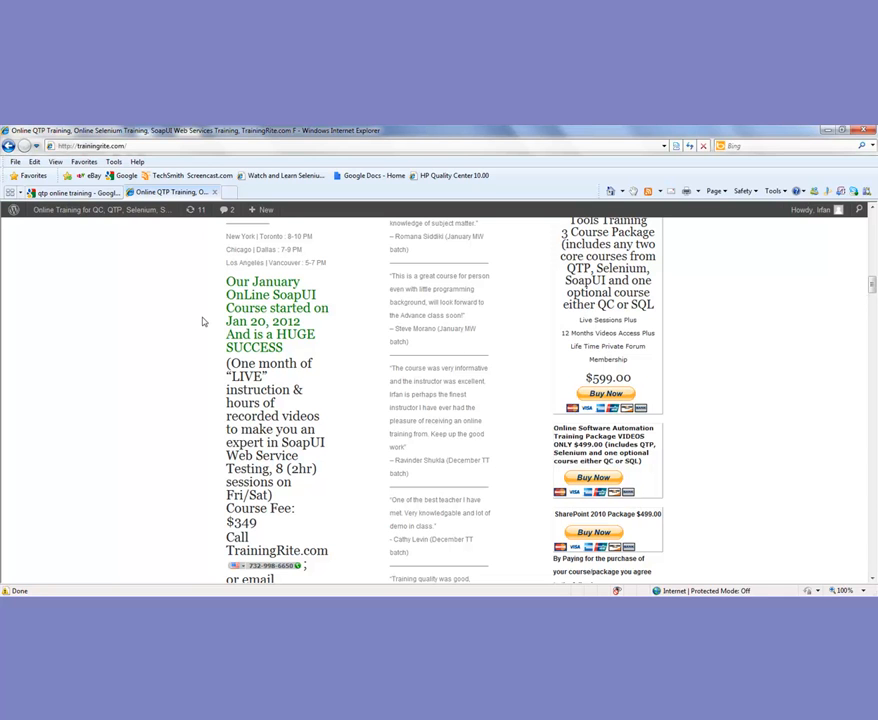
pyautogui.moveTo(773, 347)
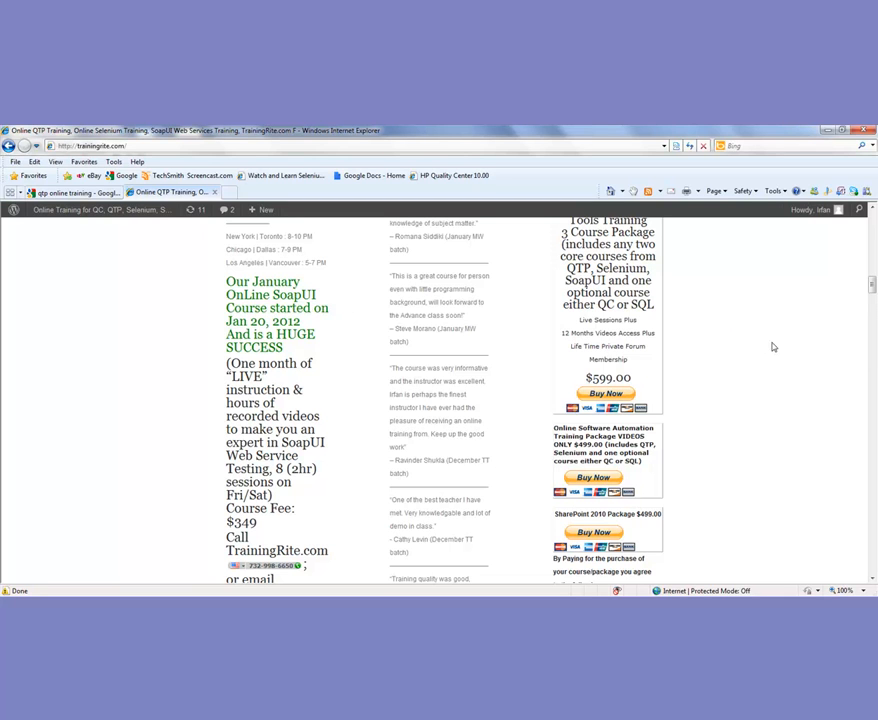
pyautogui.moveTo(741, 358)
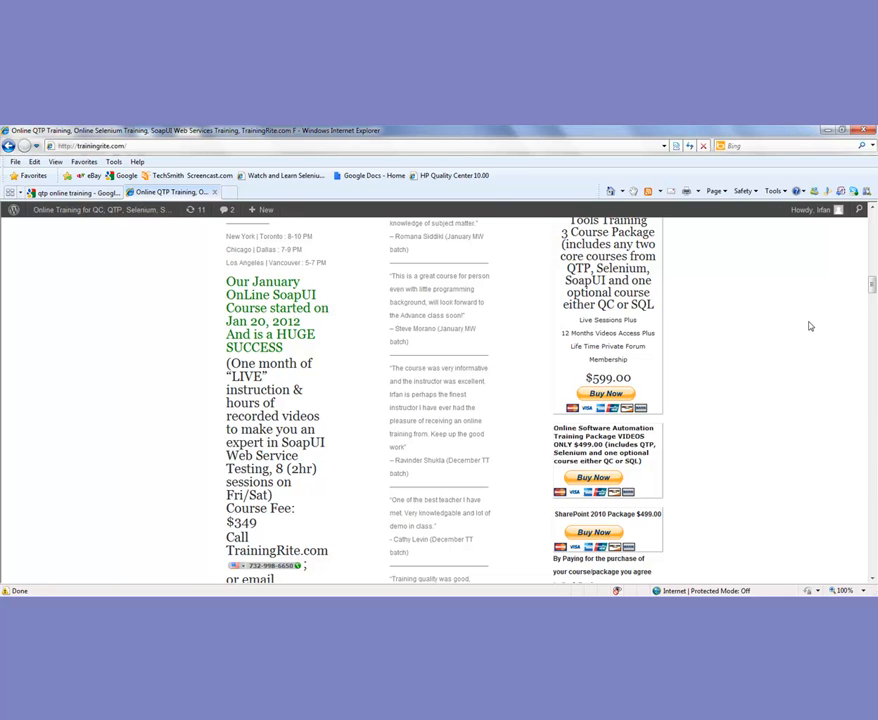
# Scroll TrainingRite.com down to the January online SoapUI course and its $349 fee
pyautogui.scroll(-3)
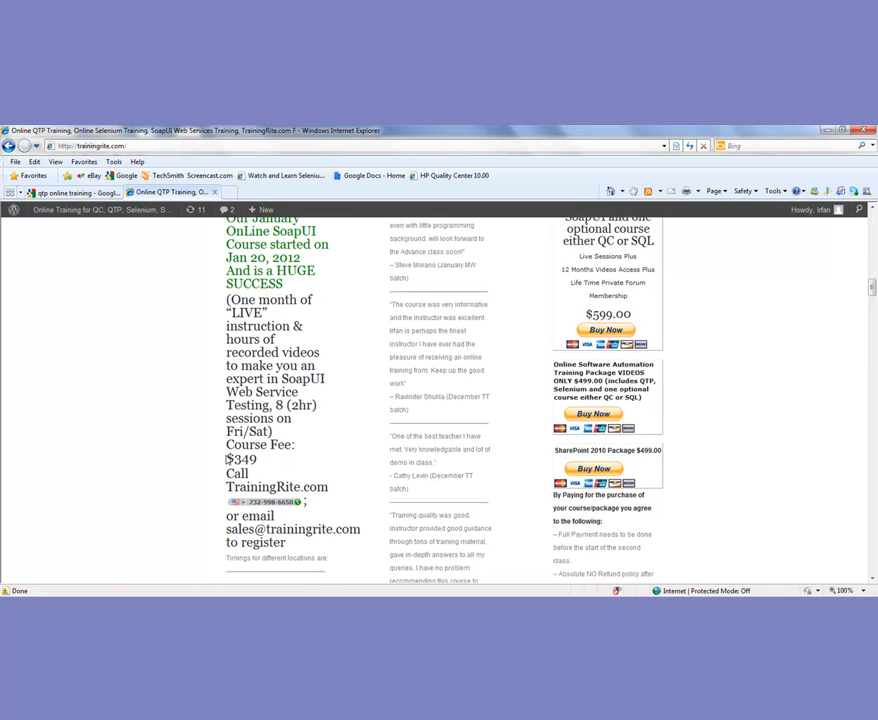
# Select the $349 course fee text
pyautogui.doubleClick(241, 458)
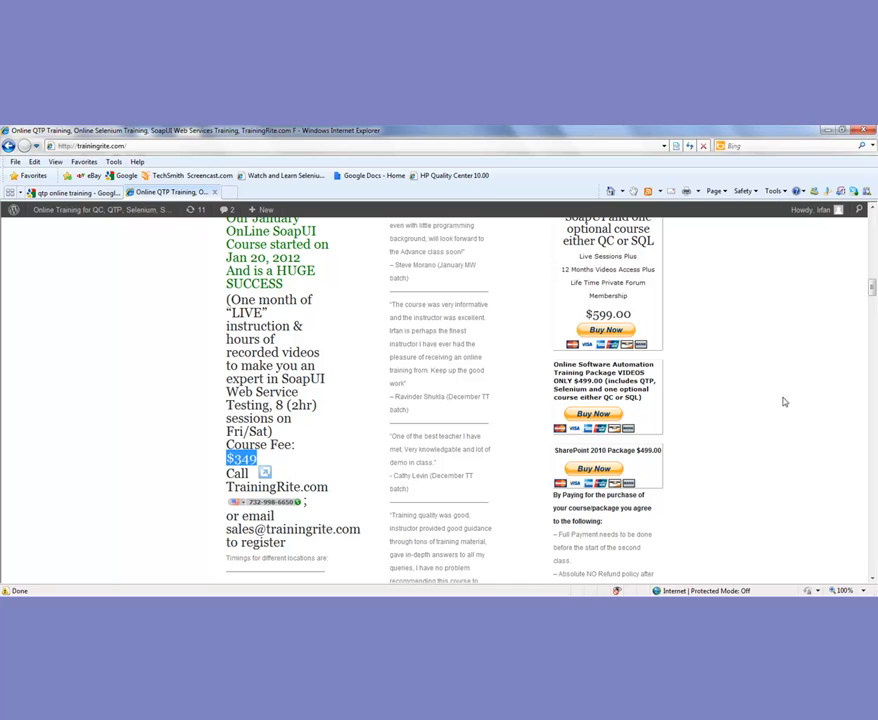
pyautogui.moveTo(837, 363)
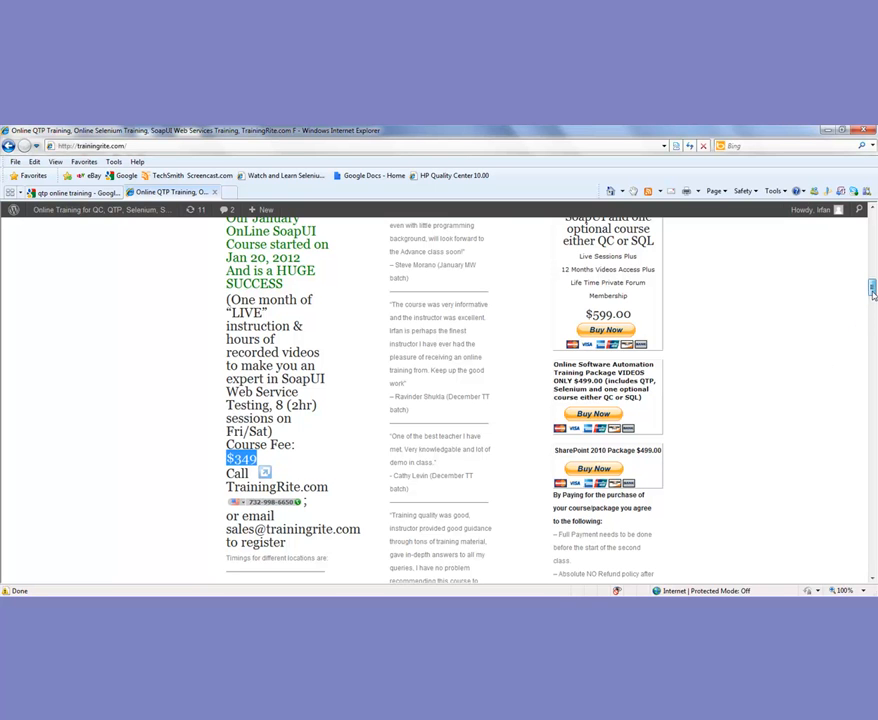
# Scroll up to the Class Dates, Testimonials and 'How do I register' sections
pyautogui.scroll(3)
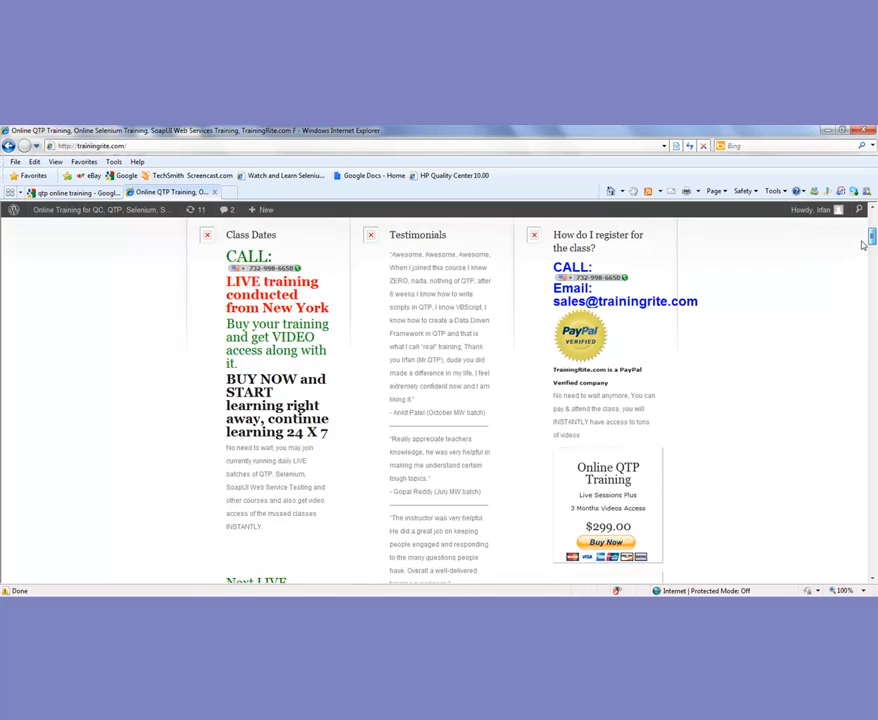
pyautogui.scroll(3)
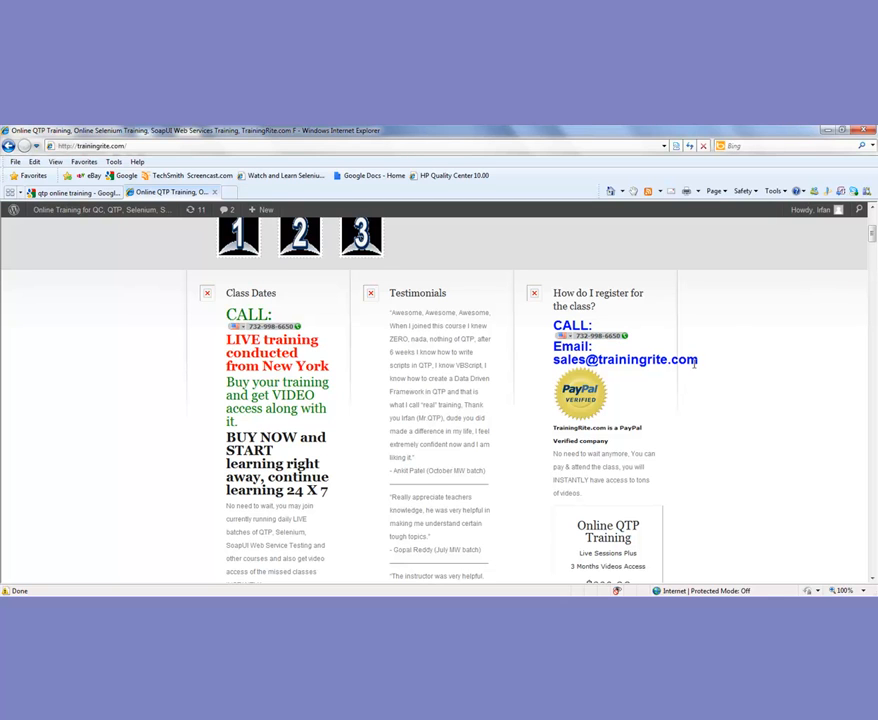
pyautogui.moveTo(773, 358)
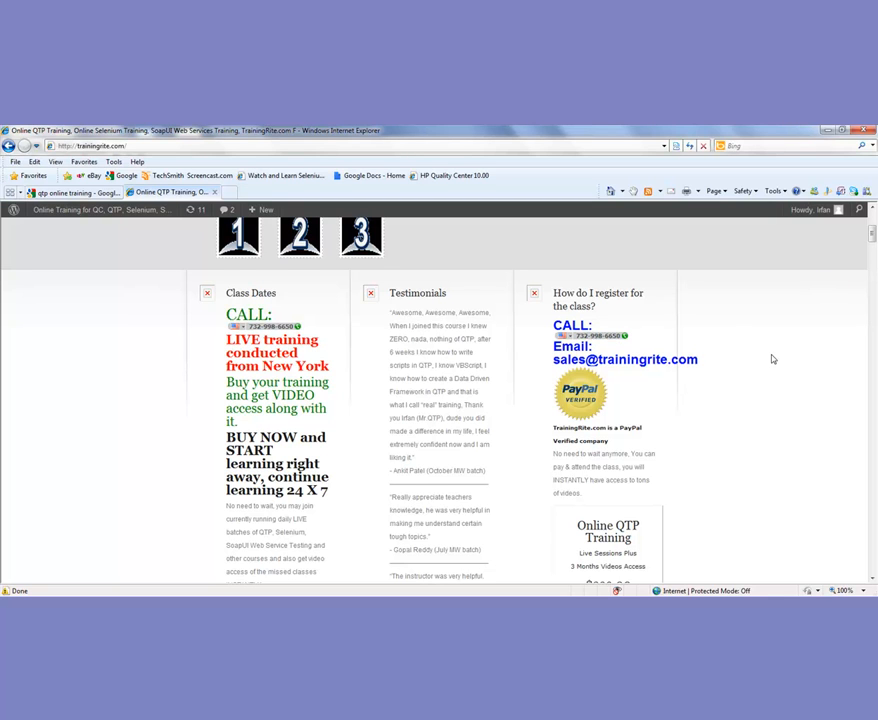